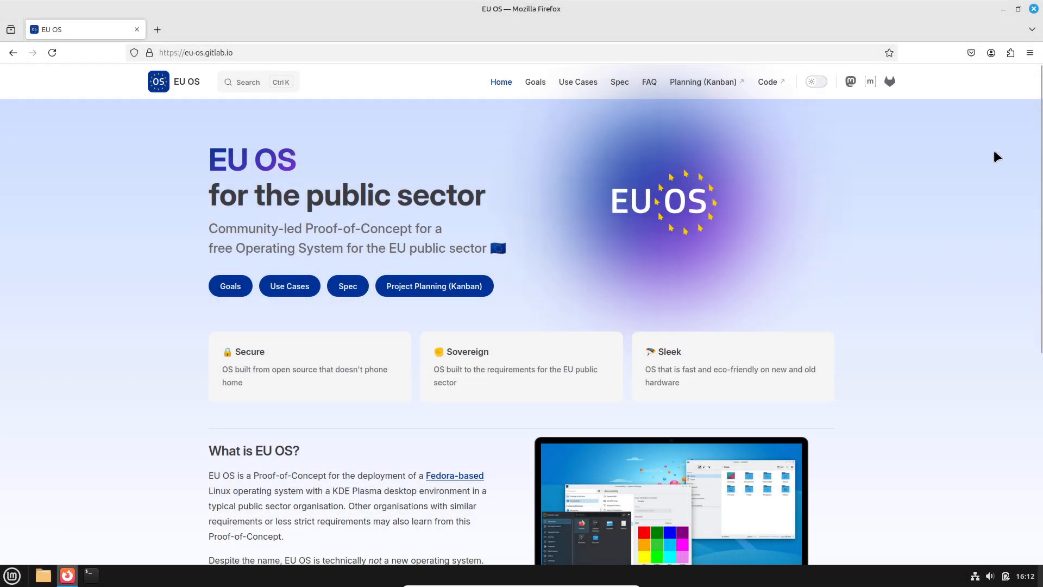
Browse the home page, highlight the Sovereign and Sleek card text, and toggle dark theme on then back to light
{"action": "scroll", "scroll_direction": "down", "scroll_amount": 3}
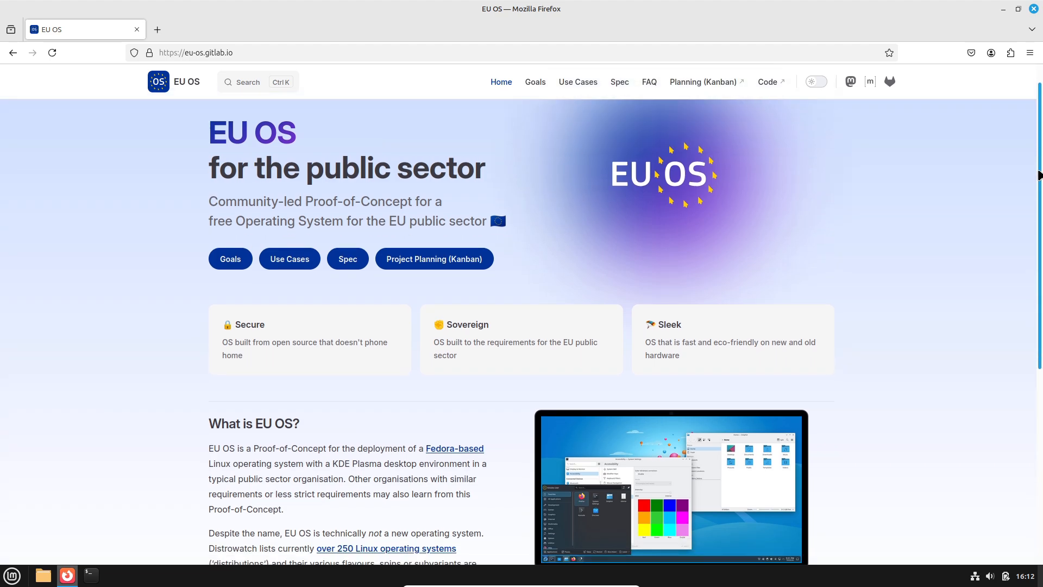
{"action": "scroll", "scroll_direction": "down", "scroll_amount": 3}
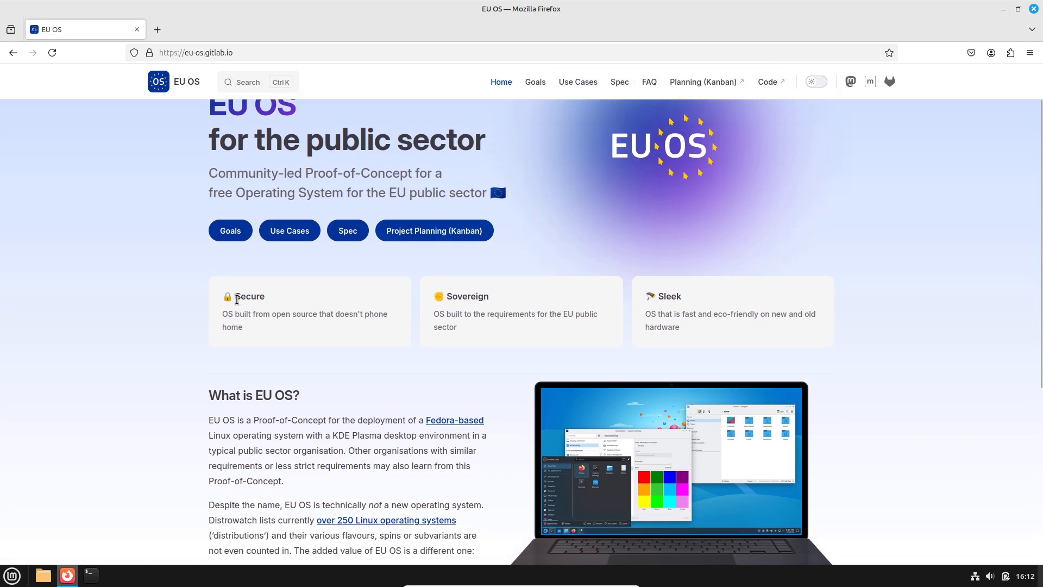
{"action": "left_click_drag", "start_coordinate": [234, 296], "coordinate": [244, 327]}
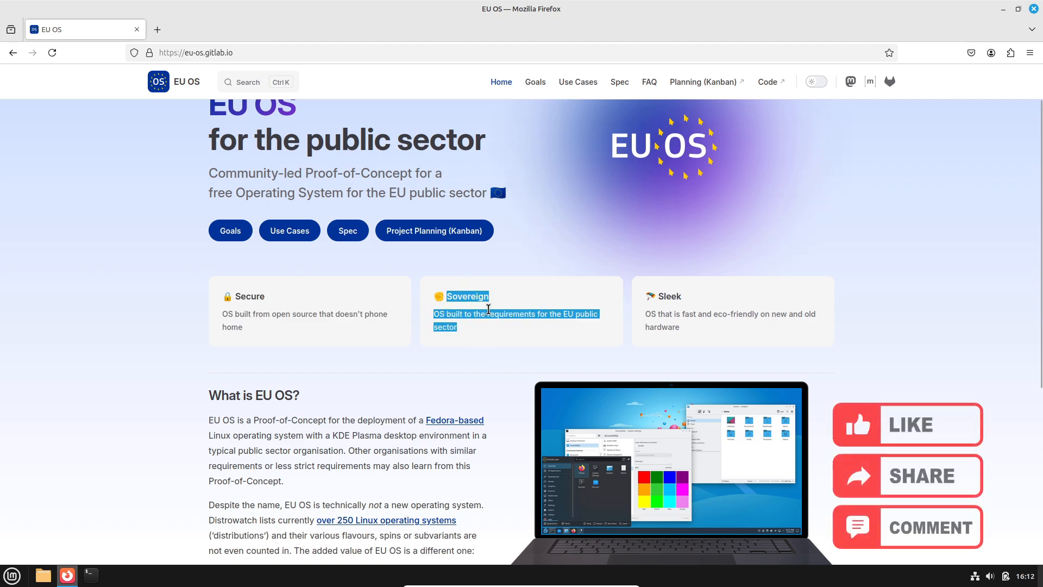
{"action": "left_click_drag", "start_coordinate": [486, 307], "coordinate": [676, 319]}
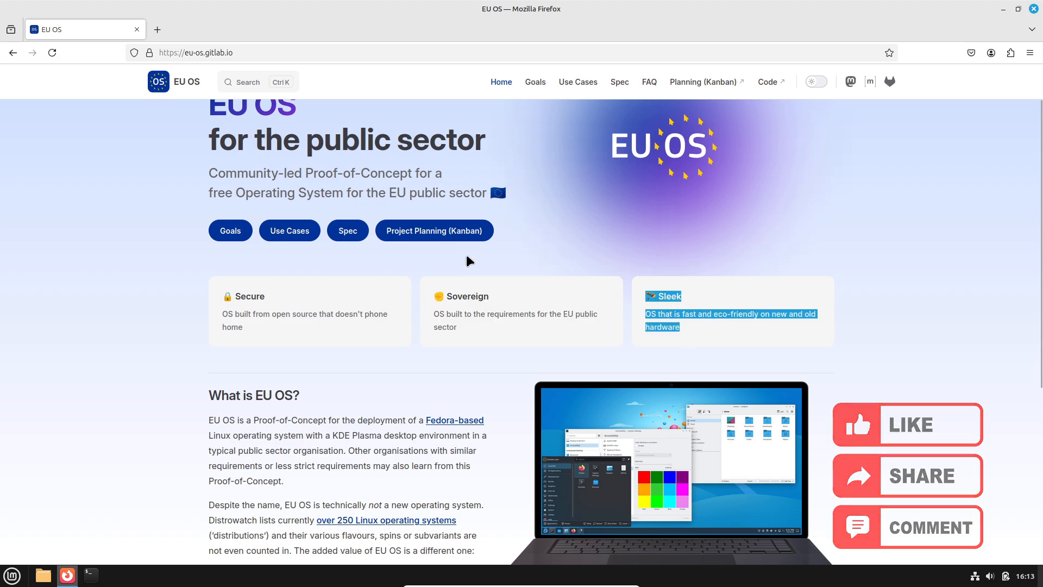
{"action": "left_click", "coordinate": [814, 81]}
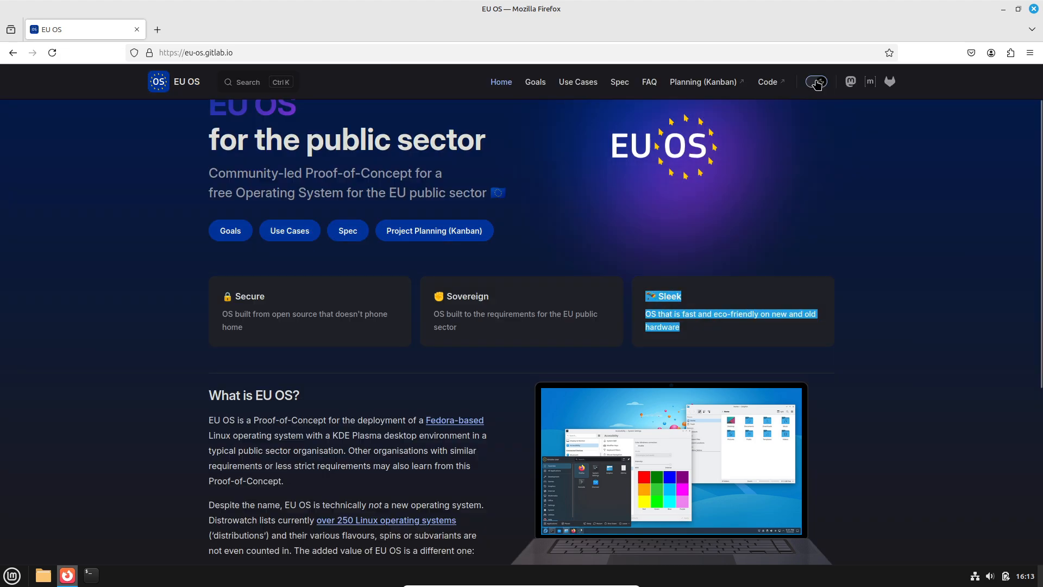
{"action": "left_click", "coordinate": [816, 81]}
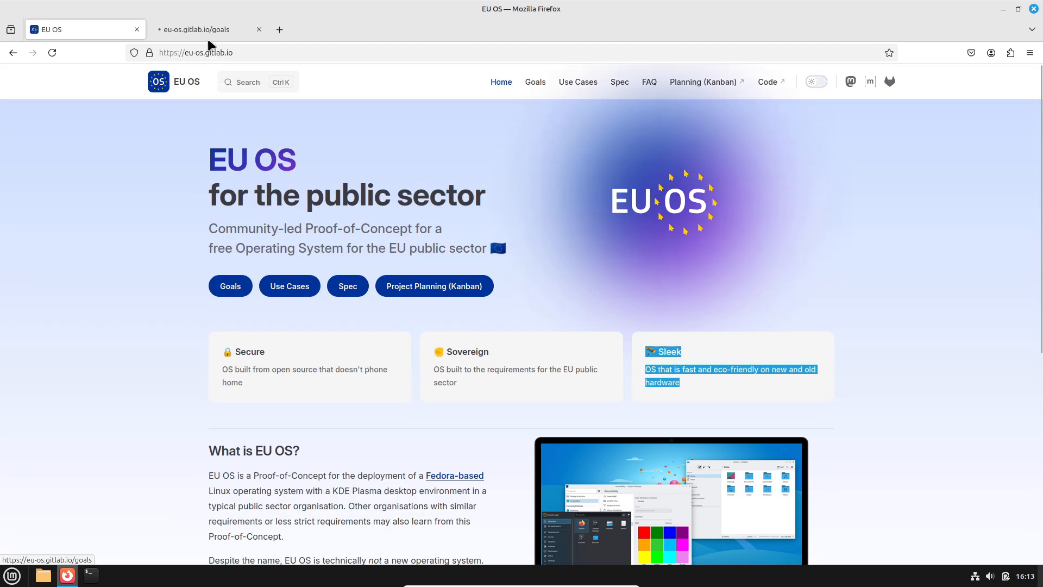
Switch to the Goals tab and read down to the layer hierarchy diagram
{"action": "left_click", "coordinate": [206, 29]}
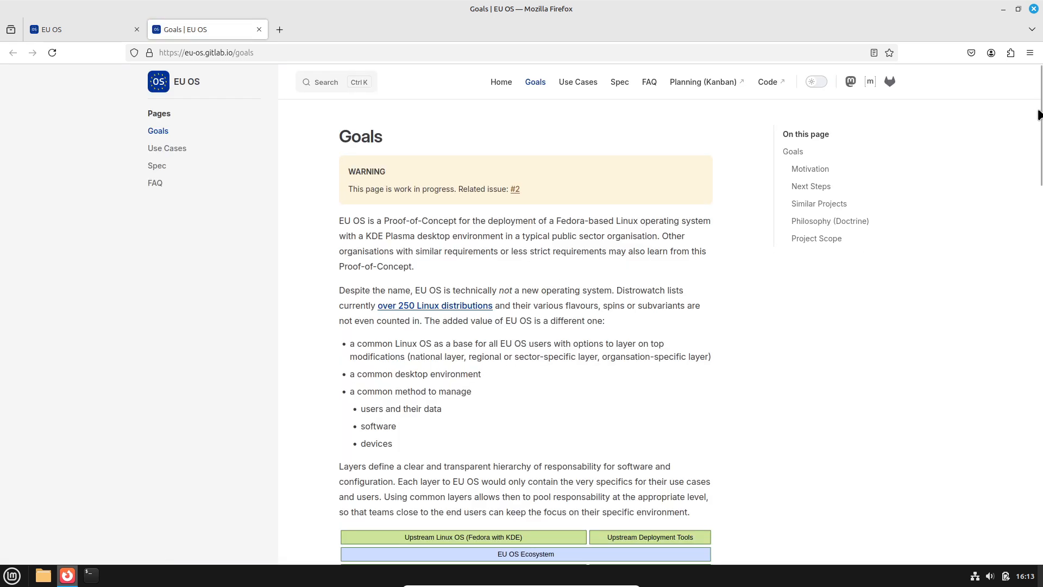
{"action": "scroll", "scroll_direction": "down", "scroll_amount": 3}
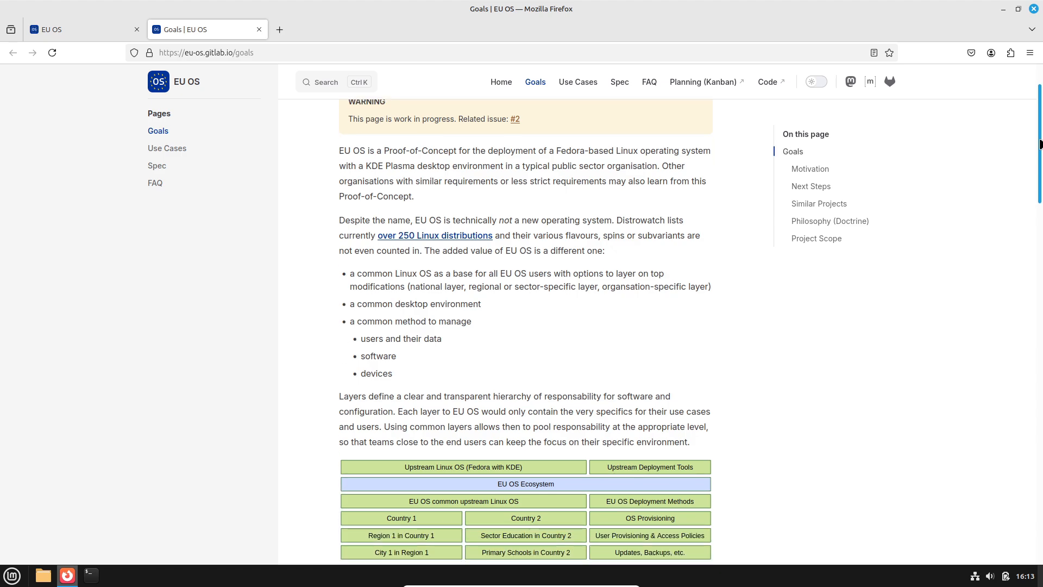
{"action": "scroll", "scroll_direction": "down", "scroll_amount": 3}
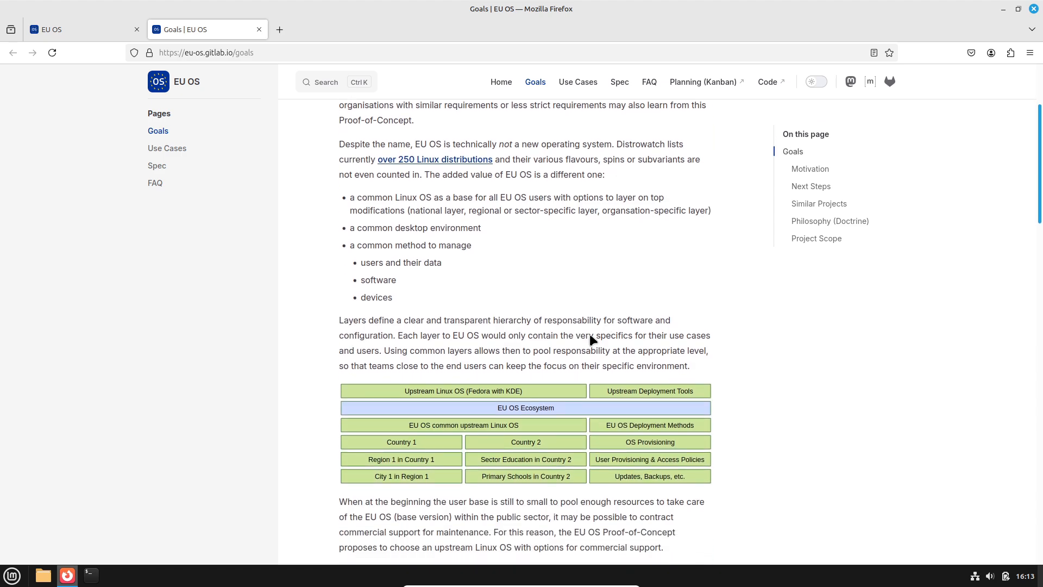
{"action": "mouse_move", "coordinate": [409, 390]}
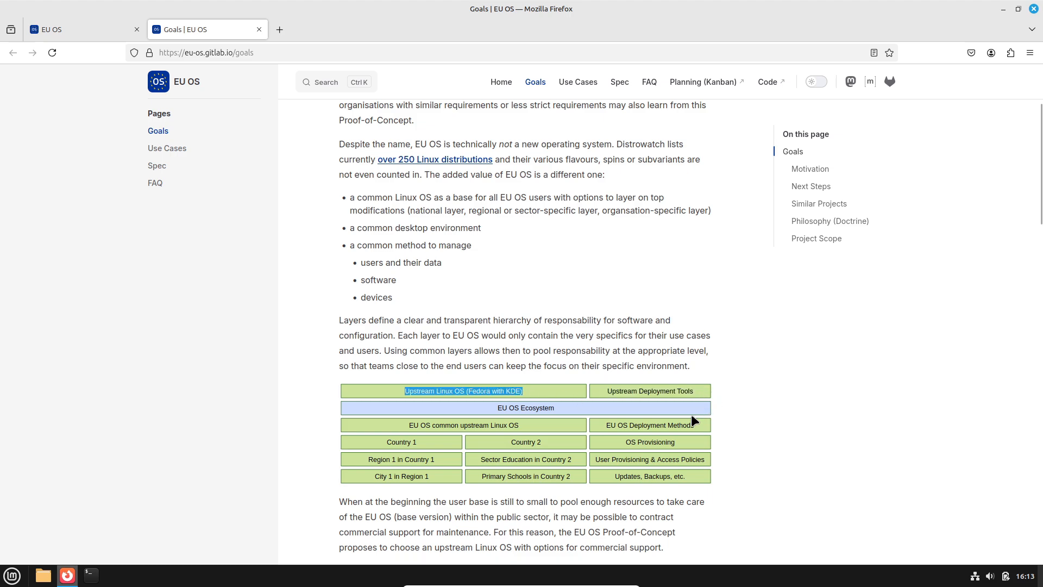
{"action": "mouse_move", "coordinate": [409, 474]}
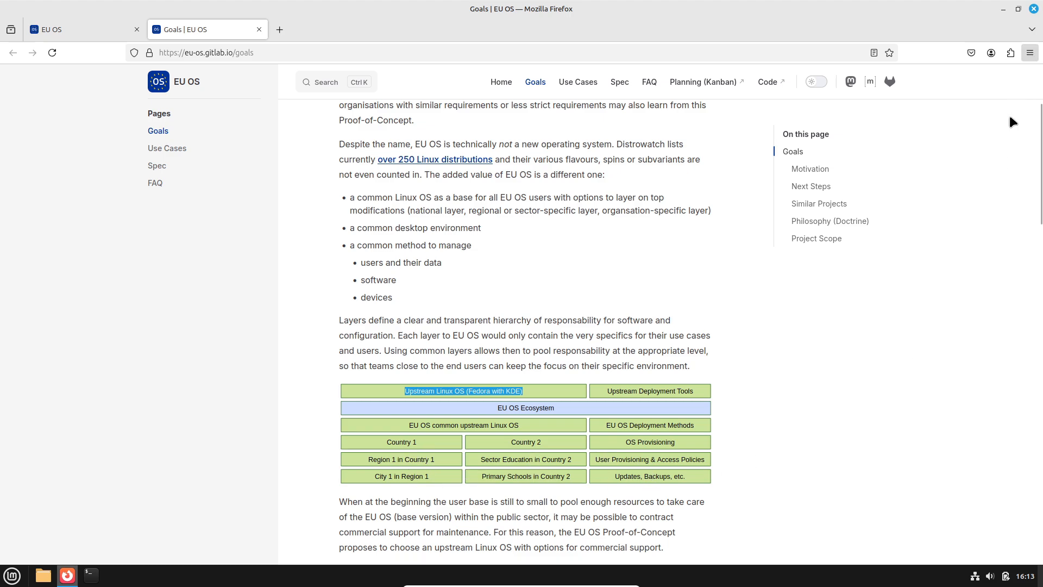
Zoom the Goals page to 150% and read through the Motivation section down to its references
{"action": "left_click", "coordinate": [1029, 52]}
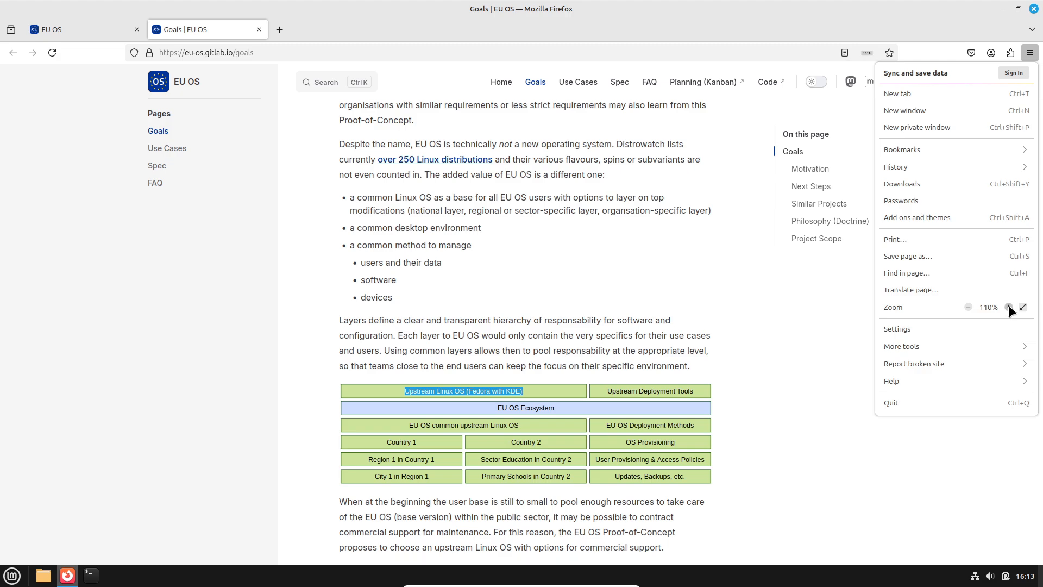
{"action": "left_click", "coordinate": [1008, 306]}
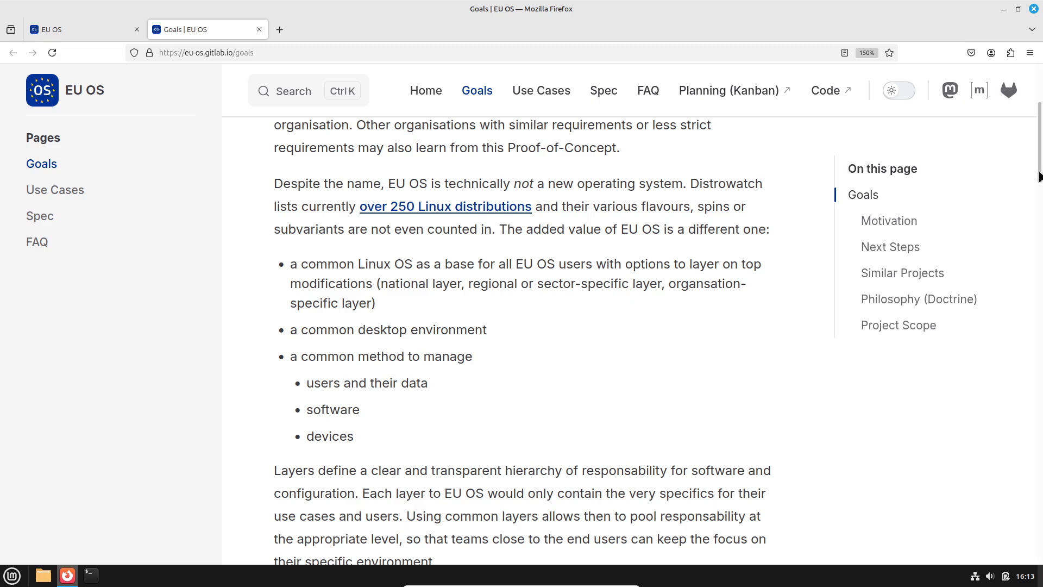
{"action": "scroll", "scroll_direction": "down", "scroll_amount": 3}
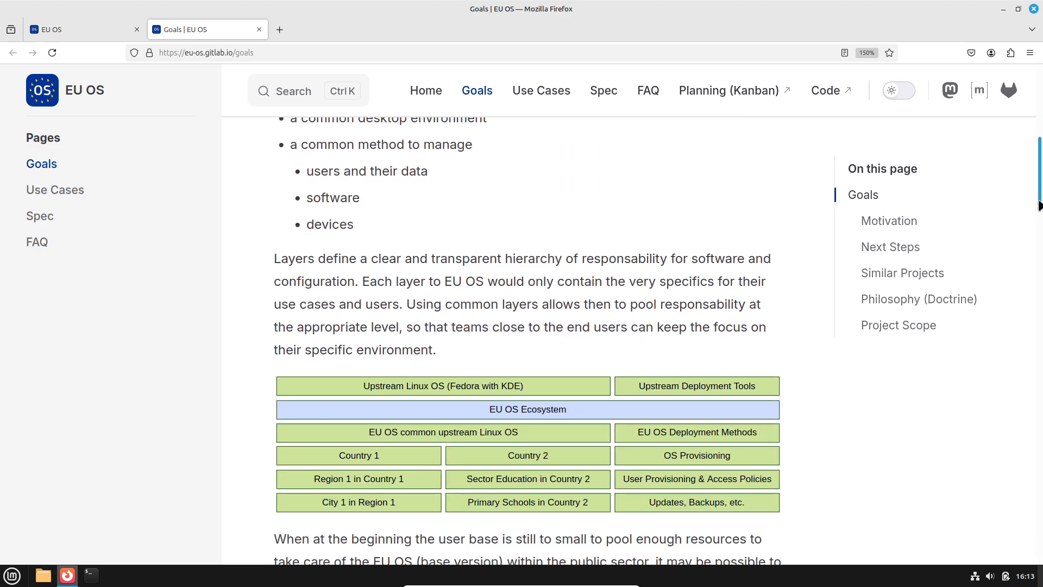
{"action": "scroll", "scroll_direction": "down", "scroll_amount": 3}
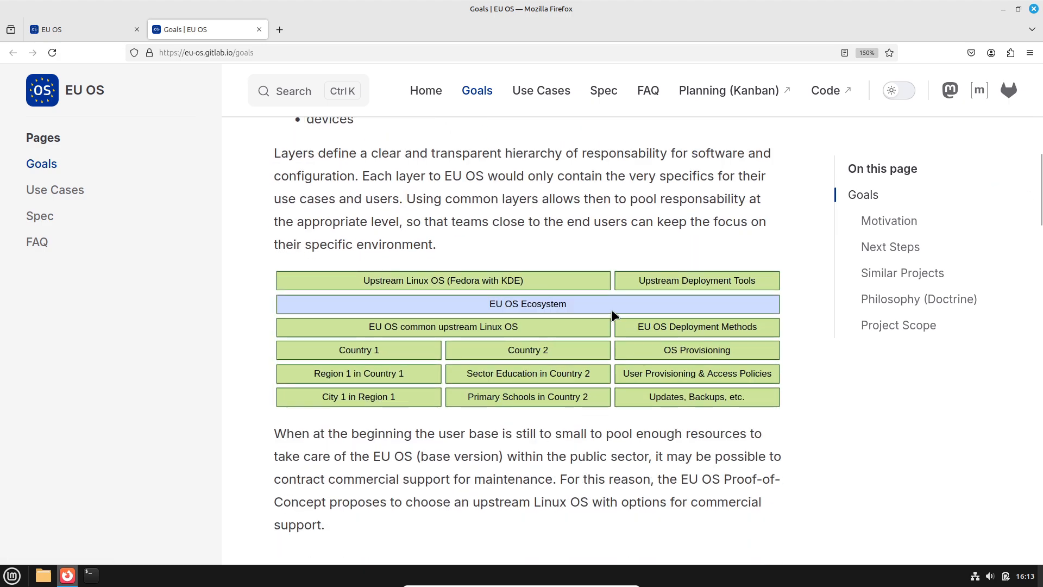
{"action": "mouse_move", "coordinate": [785, 312]}
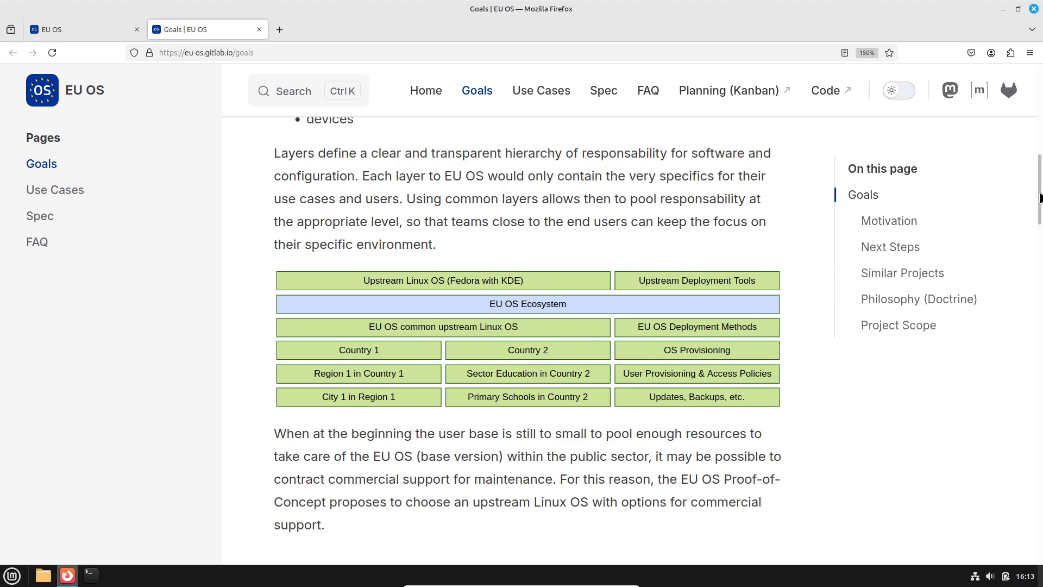
{"action": "scroll", "scroll_direction": "down", "scroll_amount": 3}
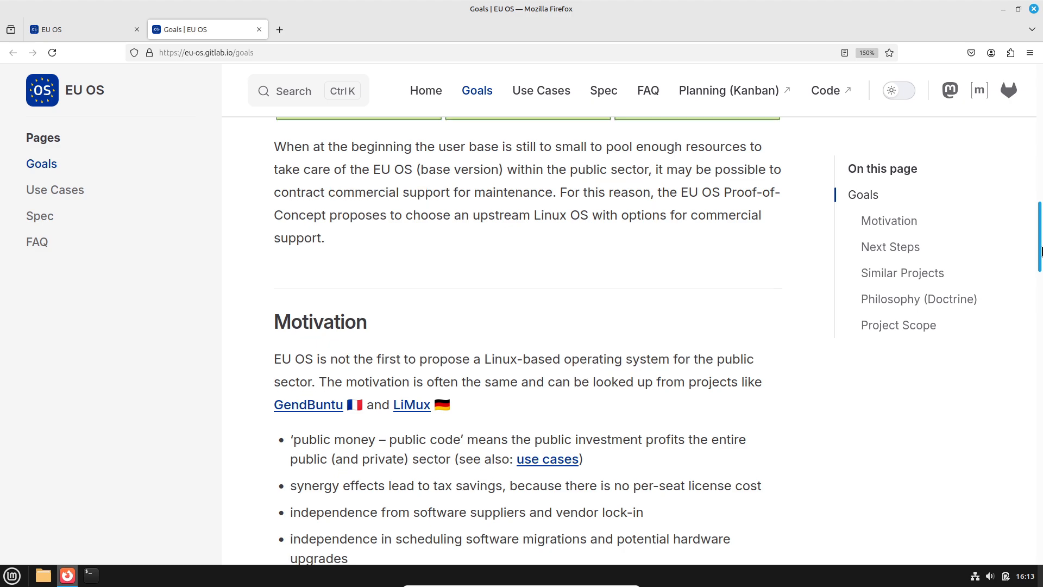
{"action": "scroll", "scroll_direction": "down", "scroll_amount": 3}
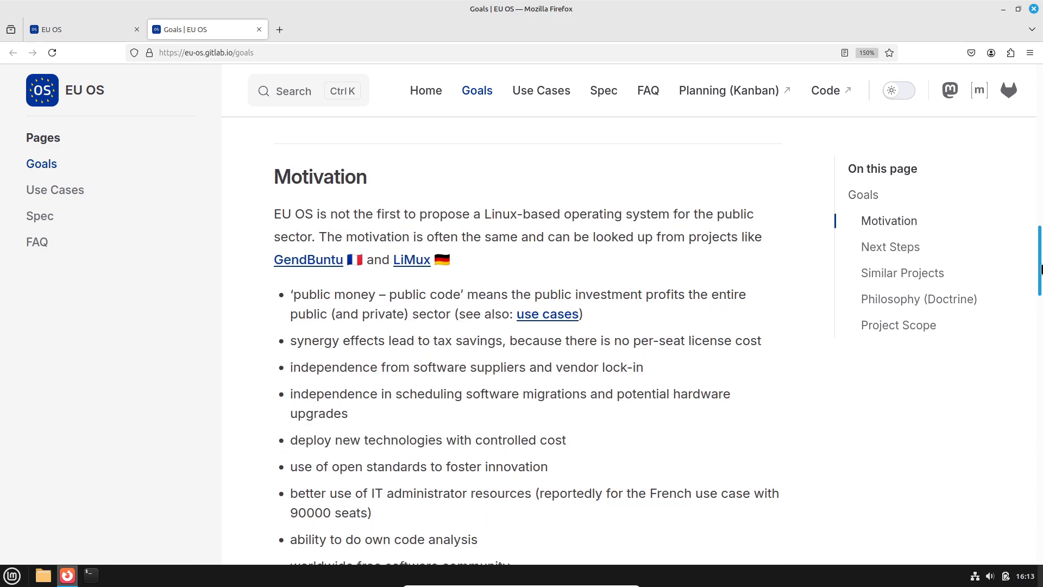
{"action": "scroll", "scroll_direction": "down", "scroll_amount": 3}
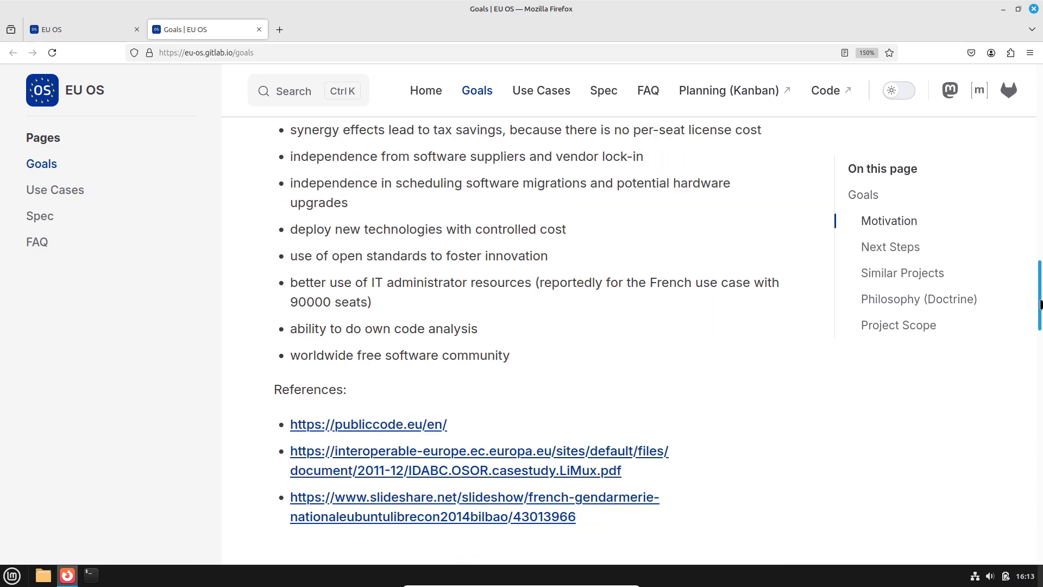
{"action": "scroll", "scroll_direction": "down", "scroll_amount": 3}
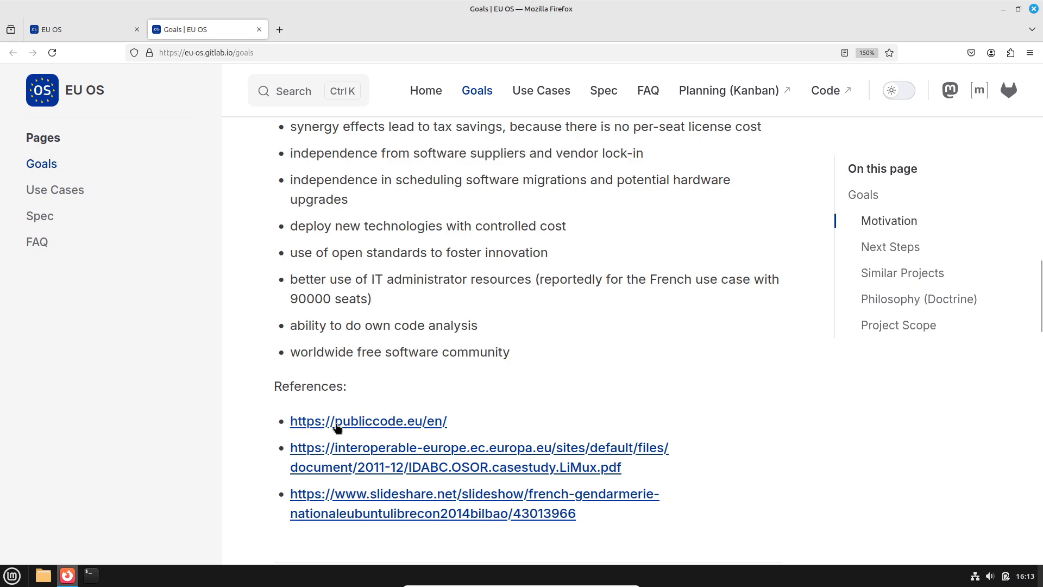
{"action": "mouse_move", "coordinate": [389, 524]}
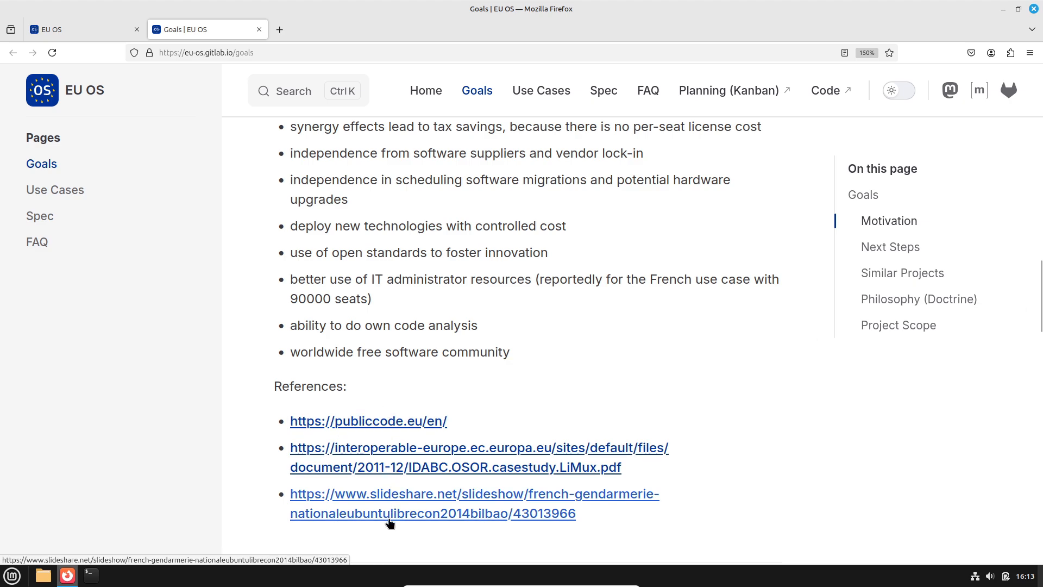
{"action": "mouse_move", "coordinate": [265, 40]}
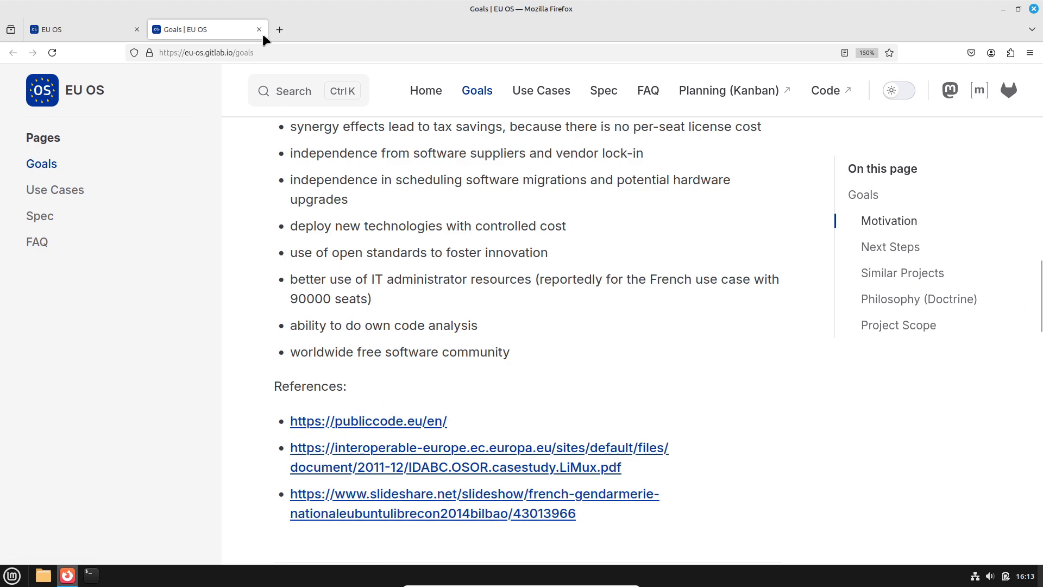
Leave the Goals tab and read the Use Cases page past the migrations map to the City of Munich section
{"action": "left_click", "coordinate": [259, 29]}
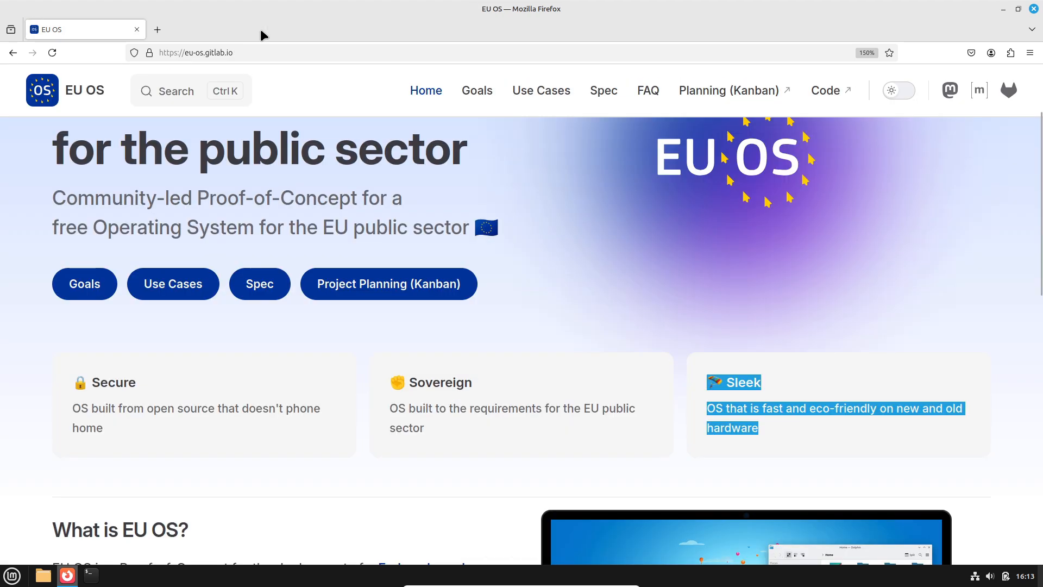
{"action": "mouse_move", "coordinate": [173, 283]}
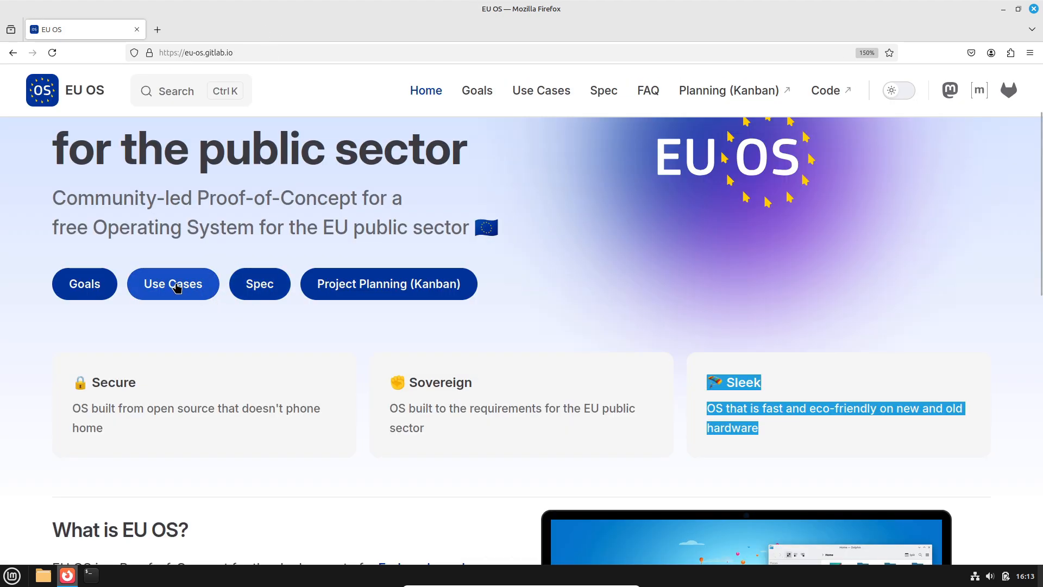
{"action": "scroll", "scroll_direction": "up", "scroll_amount": 3}
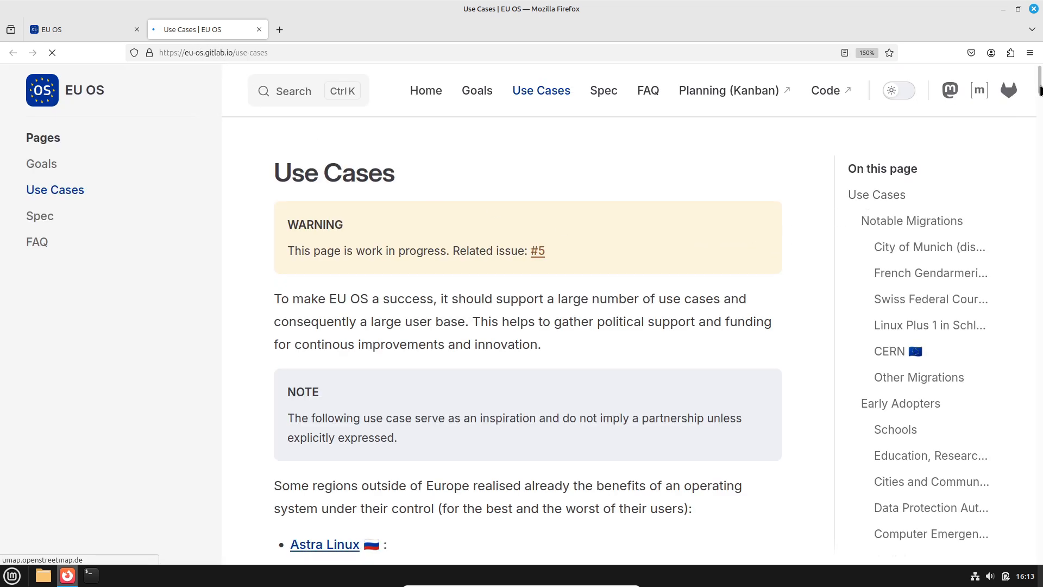
{"action": "scroll", "scroll_direction": "down", "scroll_amount": 3}
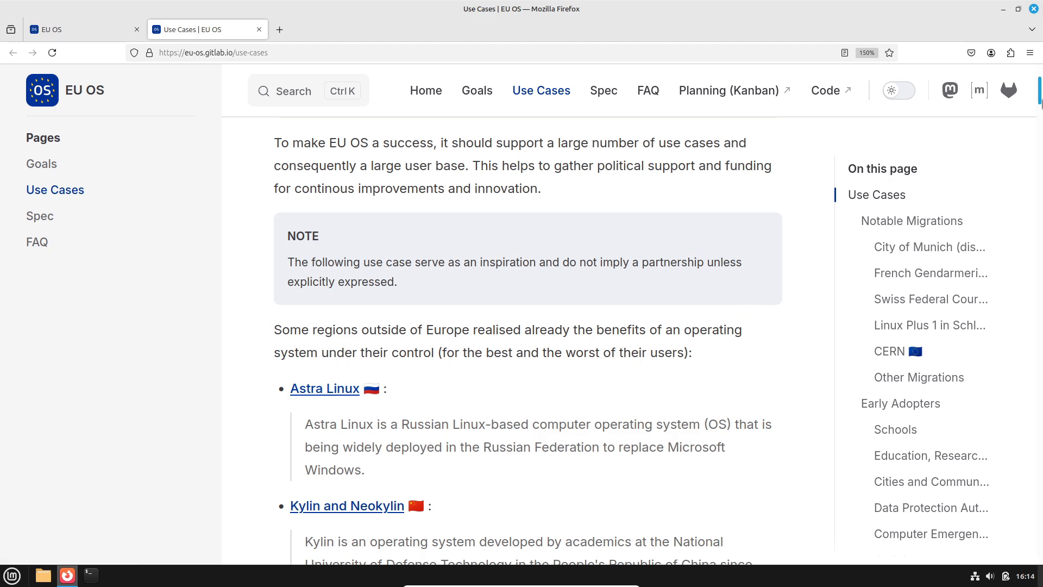
{"action": "scroll", "scroll_direction": "down", "scroll_amount": 3}
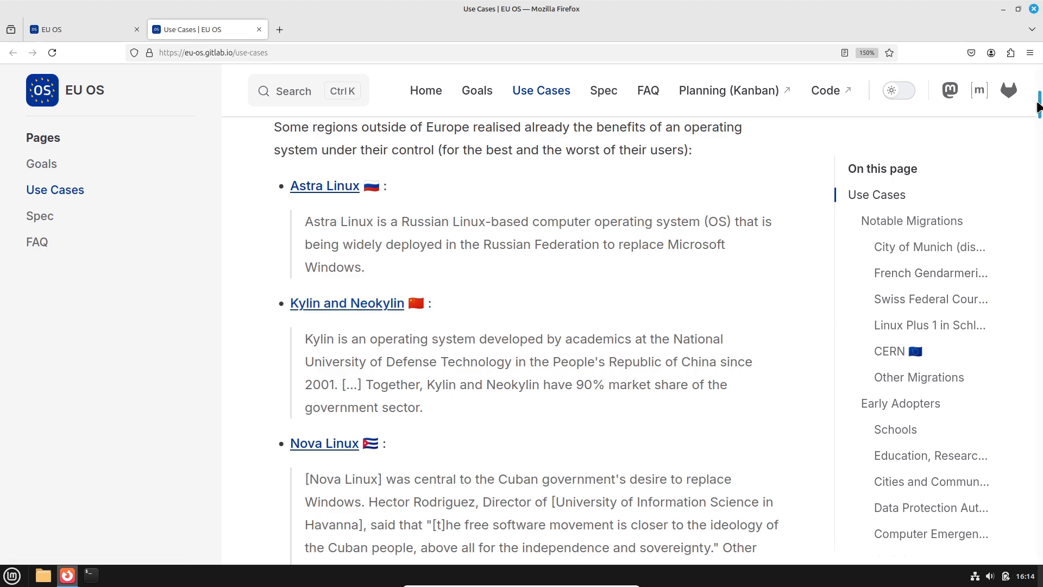
{"action": "scroll", "scroll_direction": "down", "scroll_amount": 3}
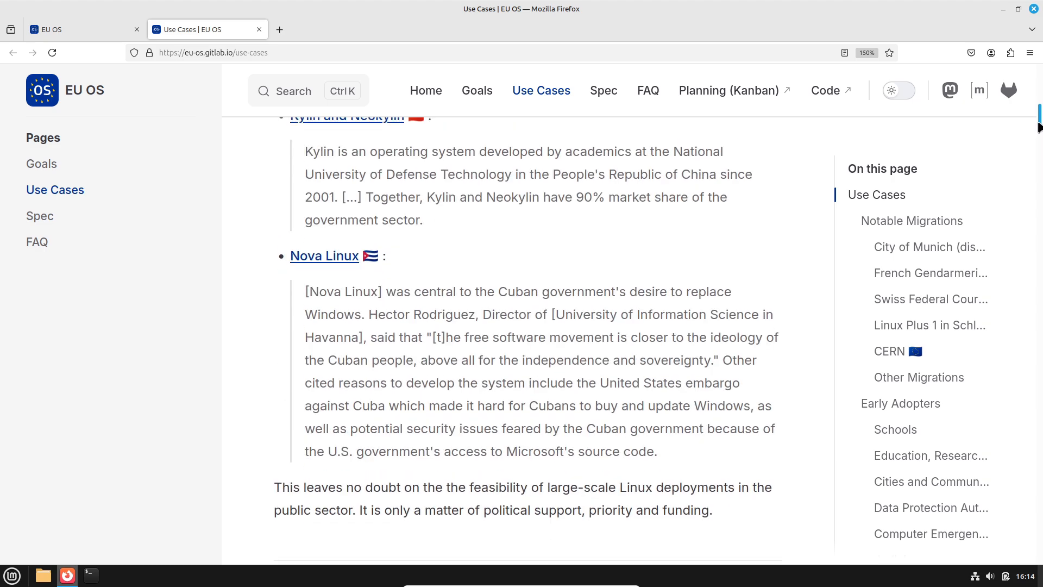
{"action": "scroll", "scroll_direction": "down", "scroll_amount": 3}
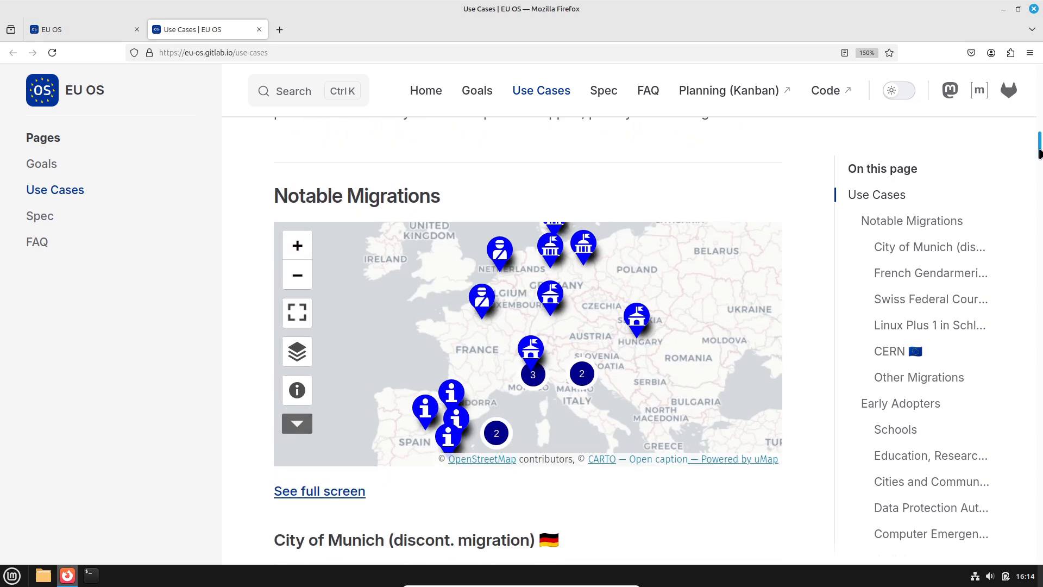
Read on through the French Gendarmerie, Swiss Federal Court and Schleswig-Holstein Linux Plus 1 sections to CERN
{"action": "scroll", "scroll_direction": "down", "scroll_amount": 3}
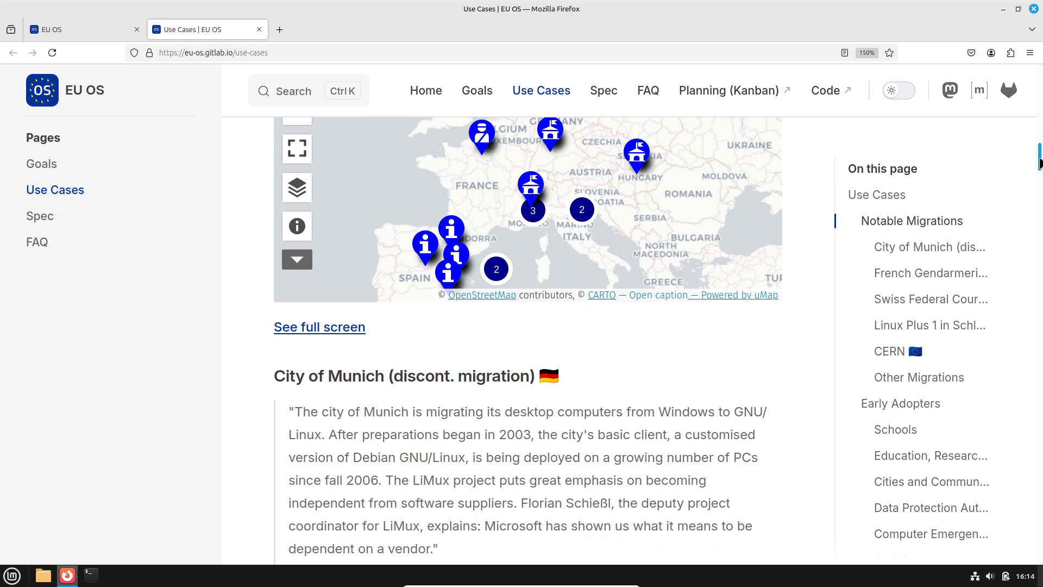
{"action": "scroll", "scroll_direction": "down", "scroll_amount": 3}
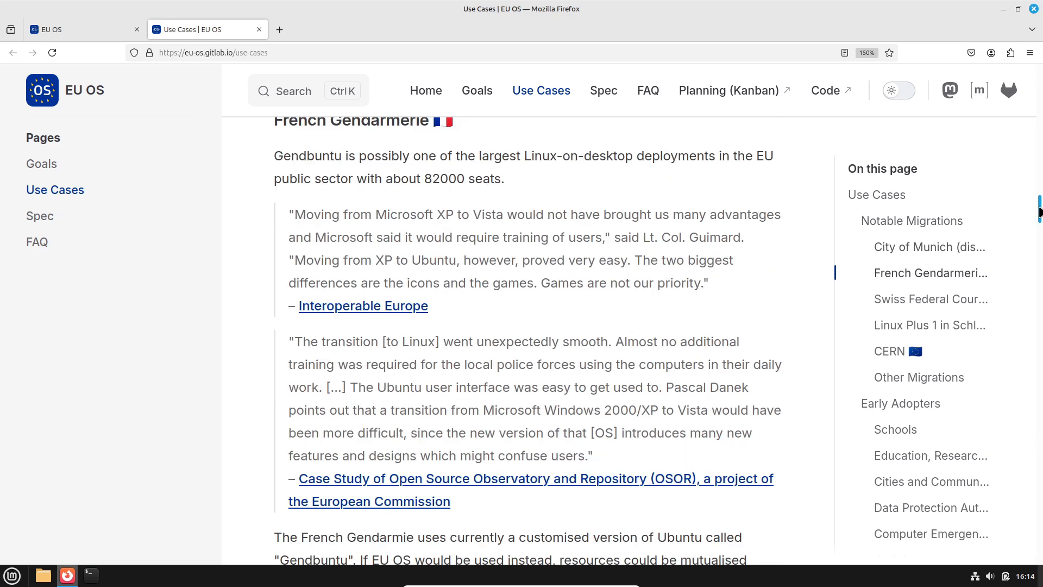
{"action": "scroll", "scroll_direction": "down", "scroll_amount": 3}
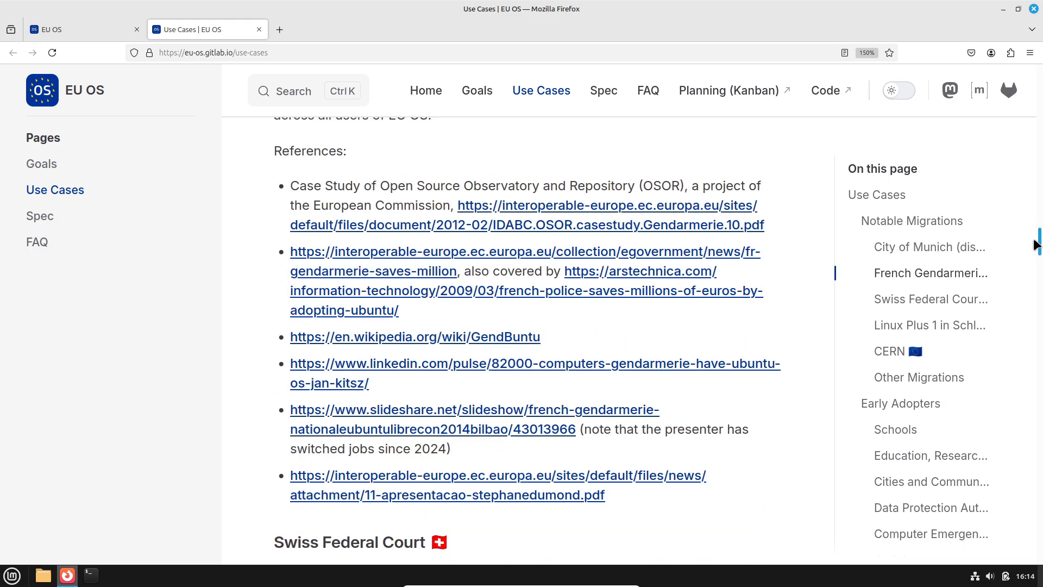
{"action": "scroll", "scroll_direction": "down", "scroll_amount": 3}
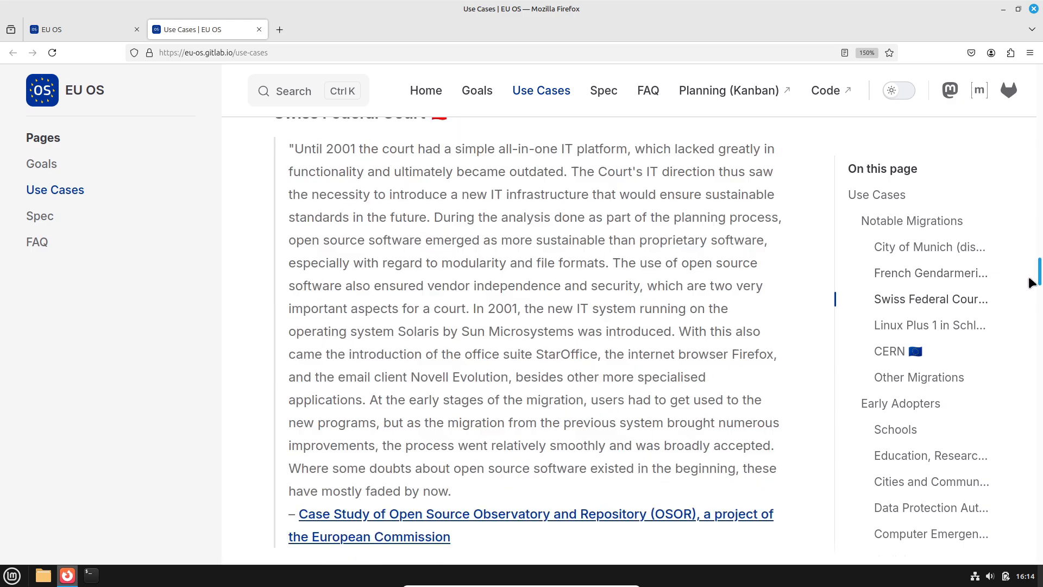
{"action": "scroll", "scroll_direction": "down", "scroll_amount": 3}
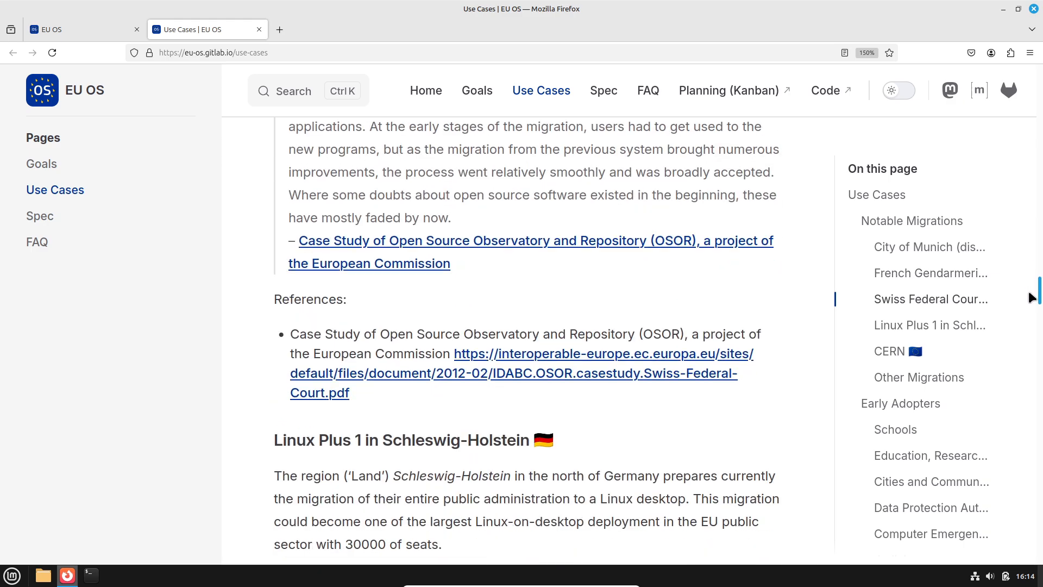
{"action": "scroll", "scroll_direction": "down", "scroll_amount": 3}
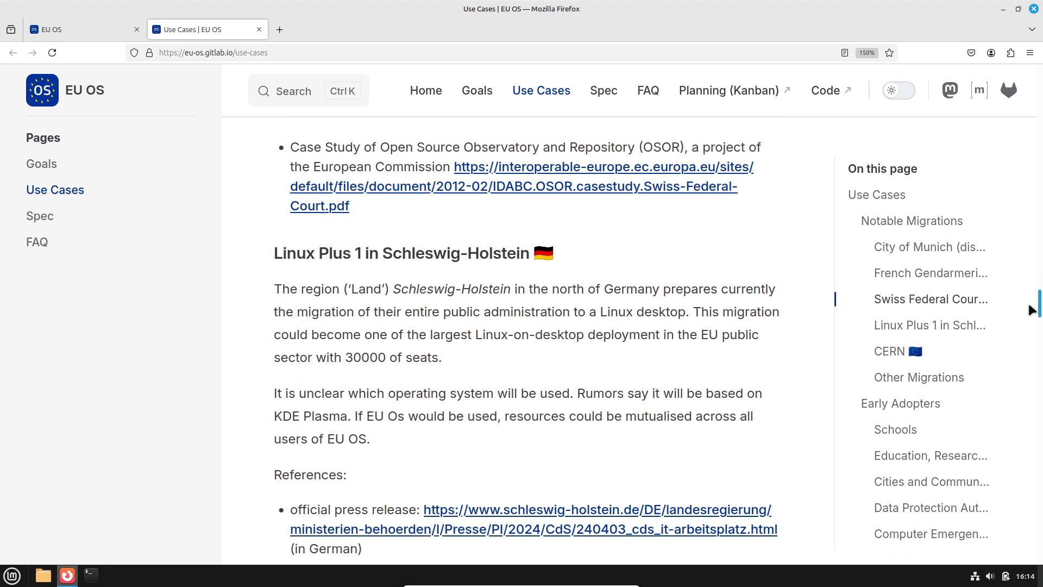
{"action": "scroll", "scroll_direction": "down", "scroll_amount": 3}
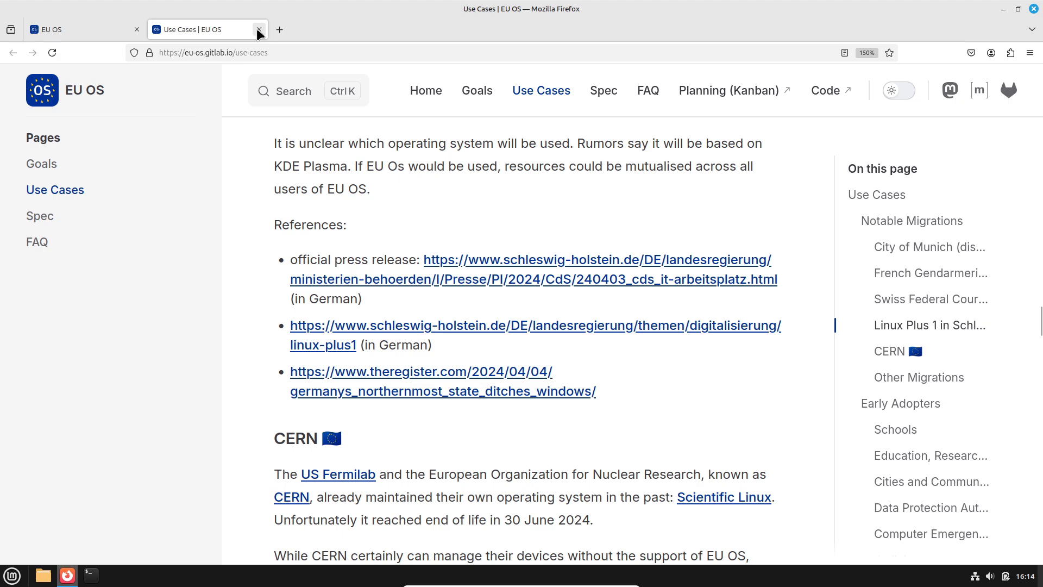
Close the Use Cases tab and bring up the Spec page in a new tab from the home page
{"action": "left_click", "coordinate": [259, 29]}
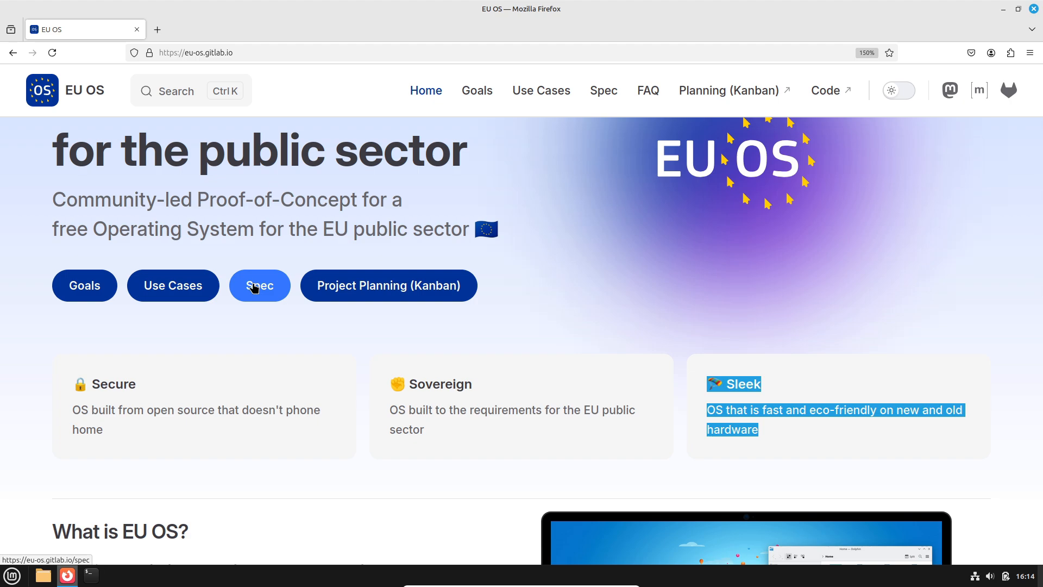
{"action": "left_click", "coordinate": [260, 286]}
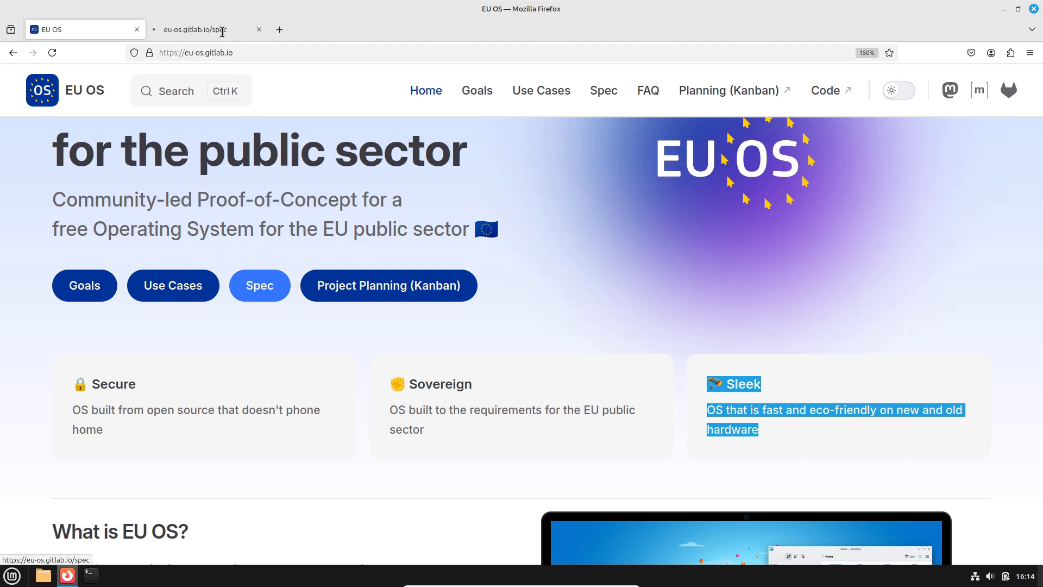
{"action": "mouse_move", "coordinate": [224, 36]}
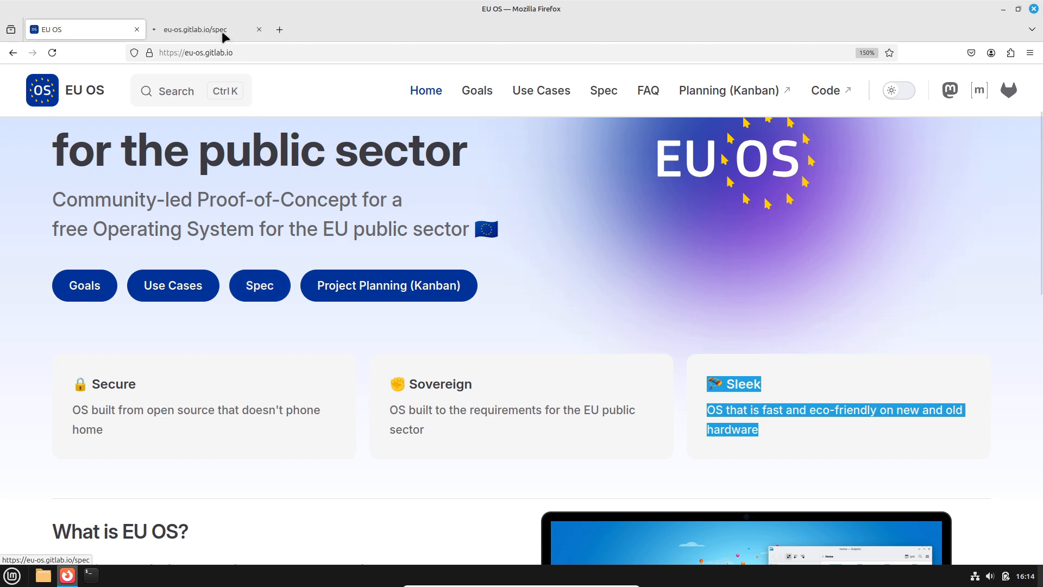
{"action": "left_click", "coordinate": [194, 29]}
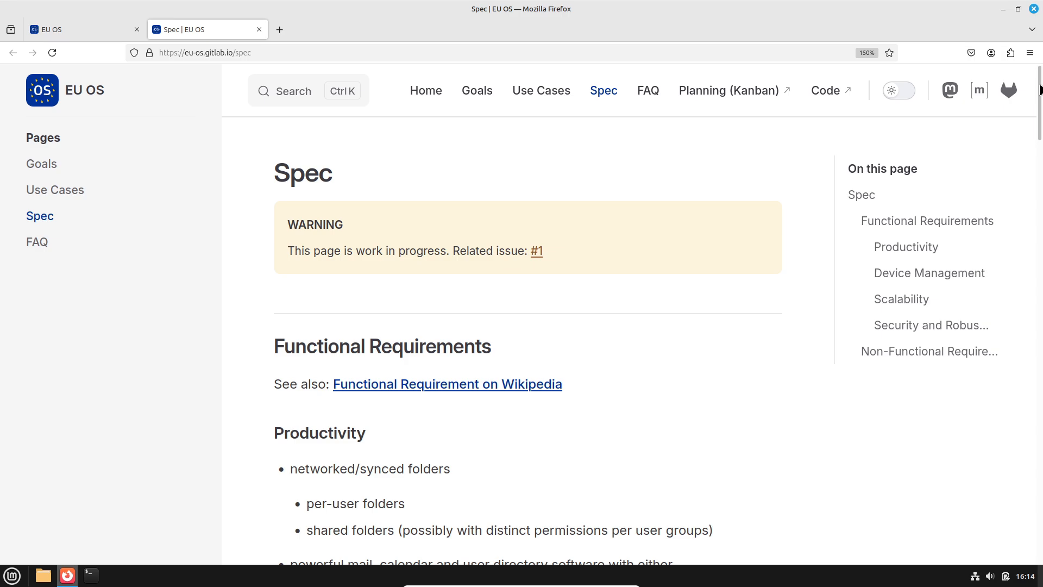
Read the Spec from Functional Requirements through Security and Robustness into Non-Functional Requirements
{"action": "scroll", "scroll_direction": "down", "scroll_amount": 3}
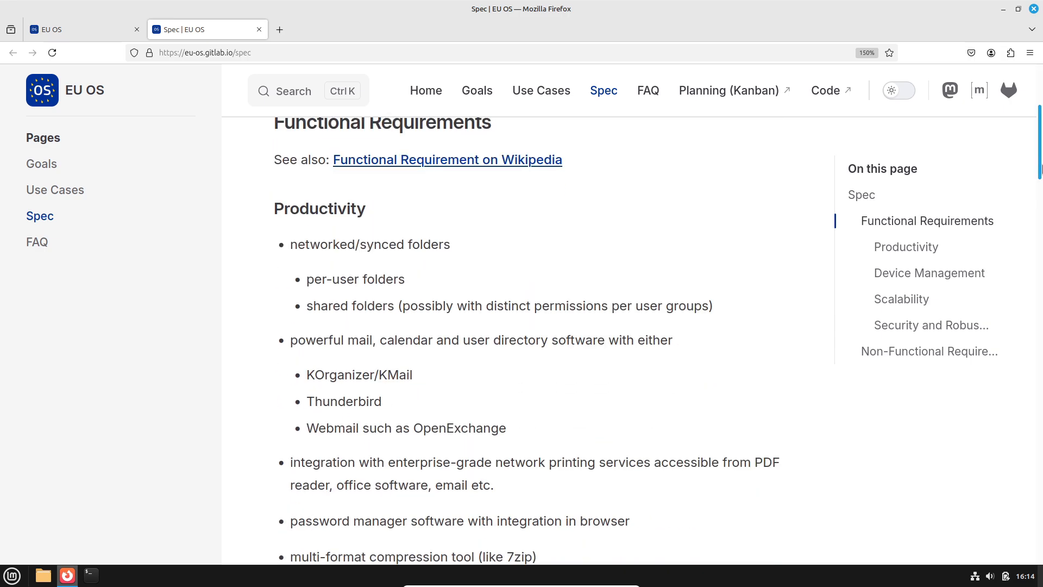
{"action": "scroll", "scroll_direction": "down", "scroll_amount": 3}
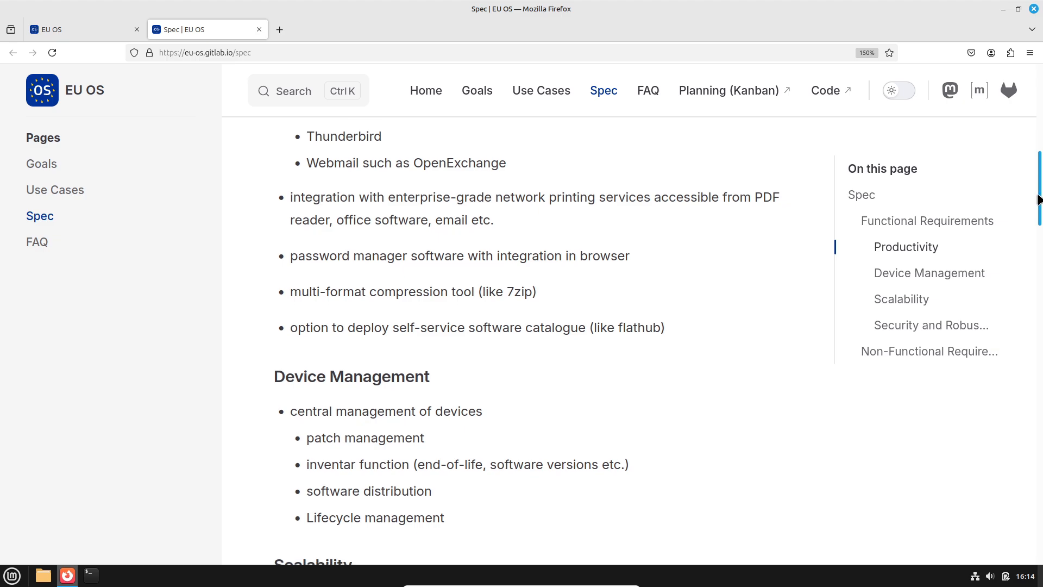
{"action": "scroll", "scroll_direction": "down", "scroll_amount": 3}
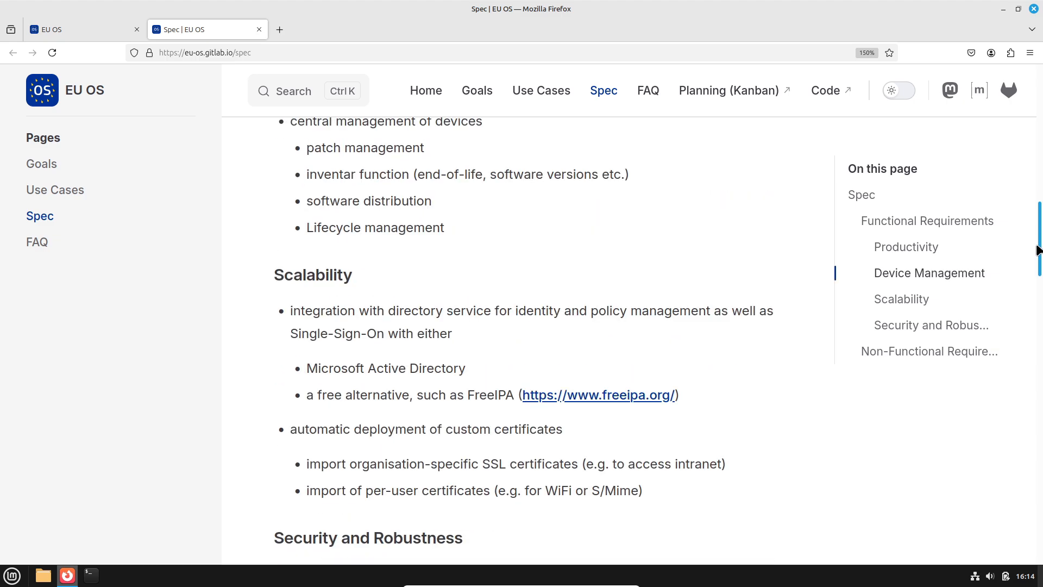
{"action": "scroll", "scroll_direction": "down", "scroll_amount": 3}
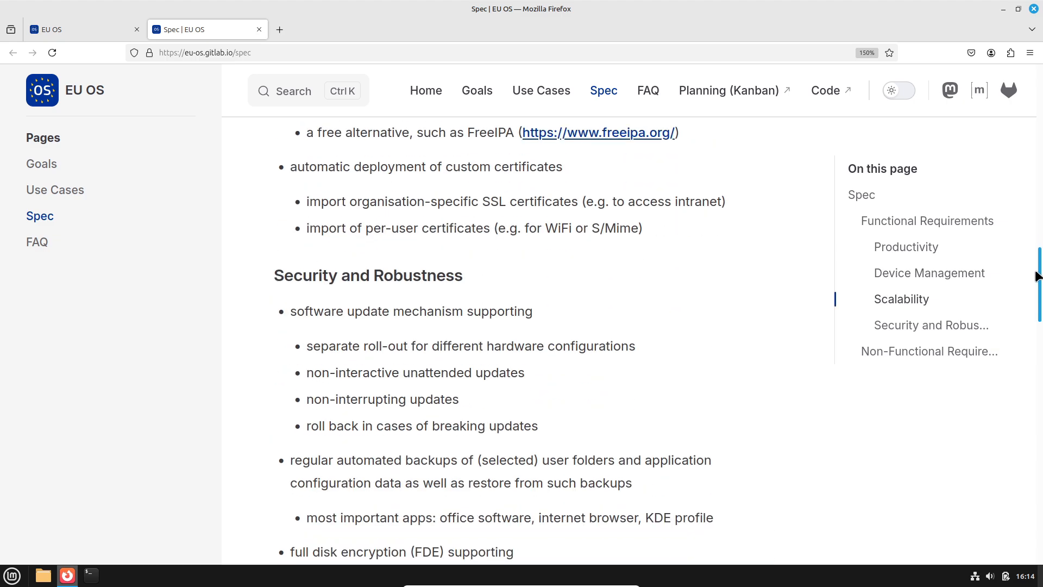
{"action": "scroll", "scroll_direction": "down", "scroll_amount": 3}
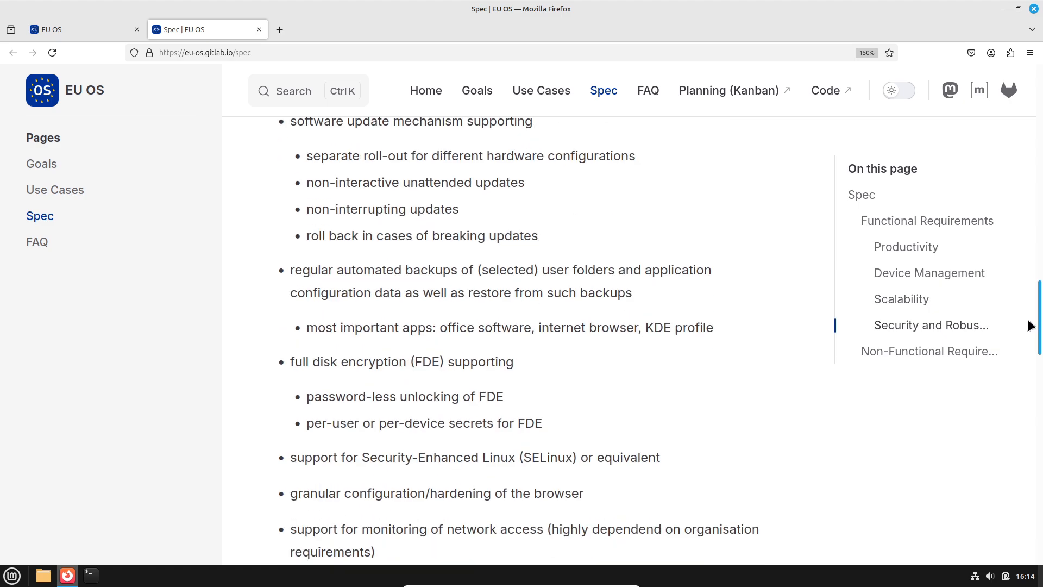
{"action": "scroll", "scroll_direction": "down", "scroll_amount": 3}
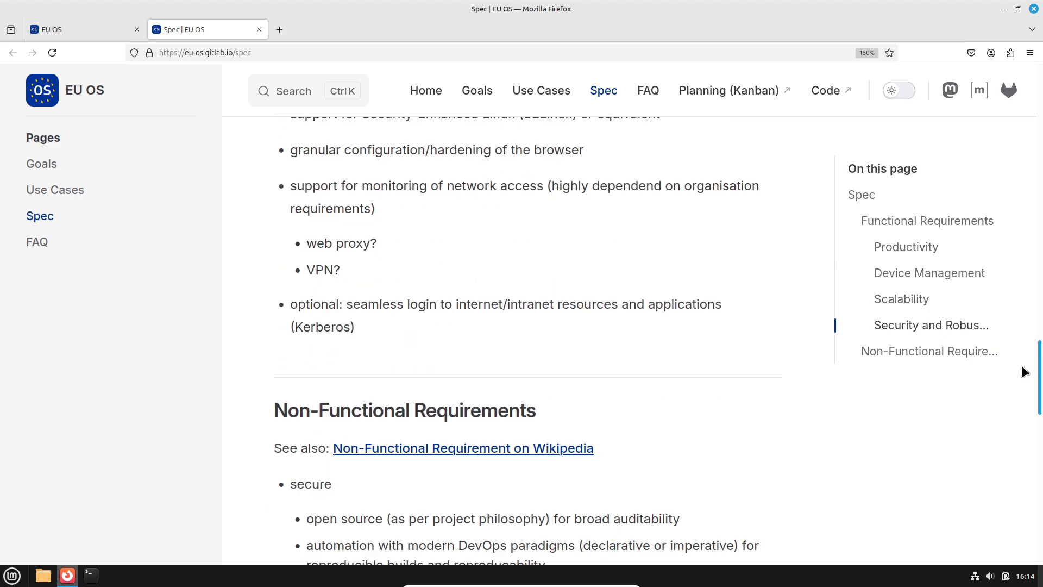
{"action": "scroll", "scroll_direction": "down", "scroll_amount": 3}
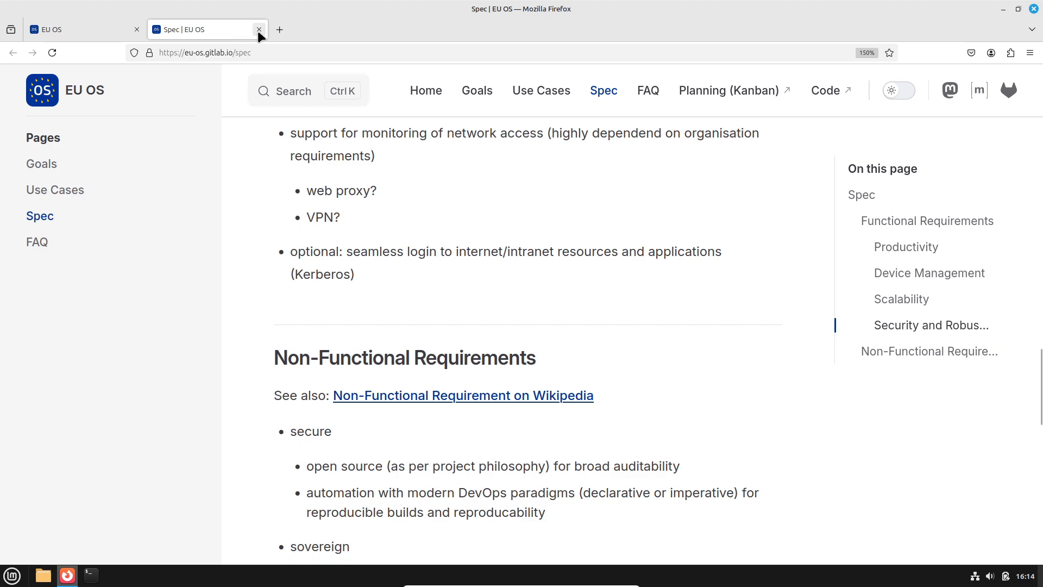
Close the Spec tab, view the Project Planning Kanban issue board on GitLab, then close it
{"action": "left_click", "coordinate": [258, 29]}
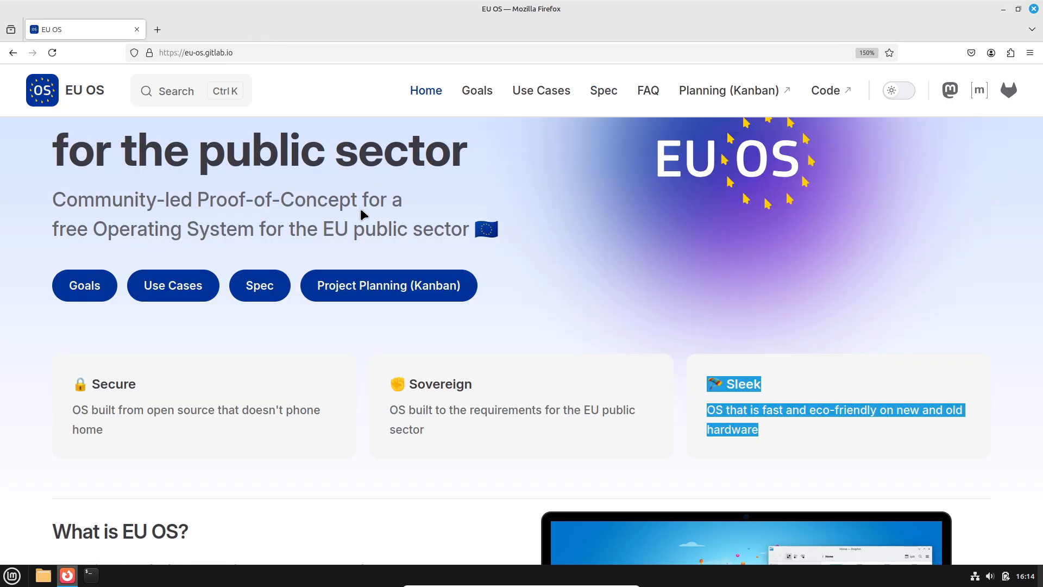
{"action": "mouse_move", "coordinate": [389, 285]}
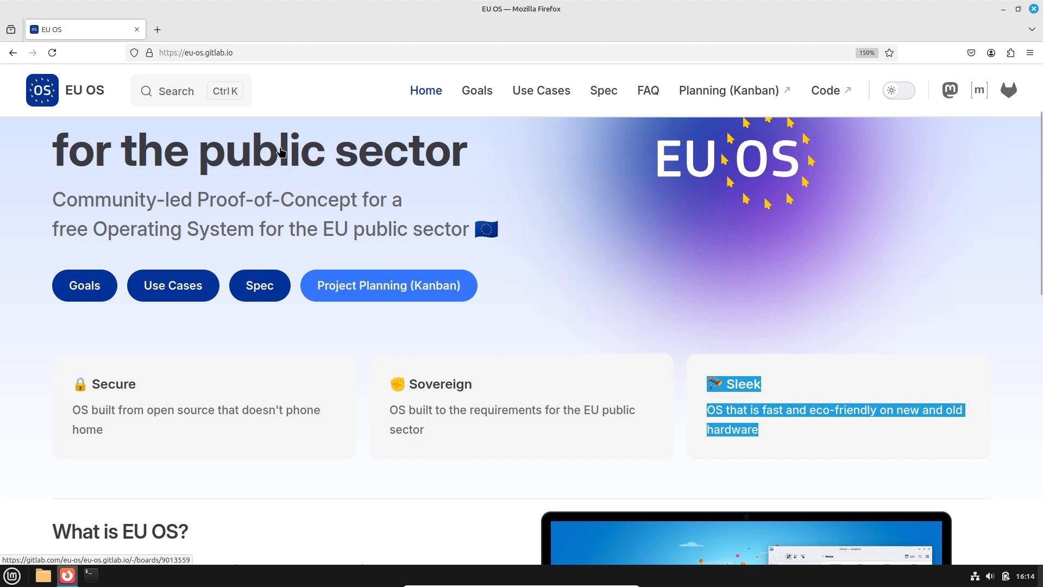
{"action": "left_click", "coordinate": [389, 286]}
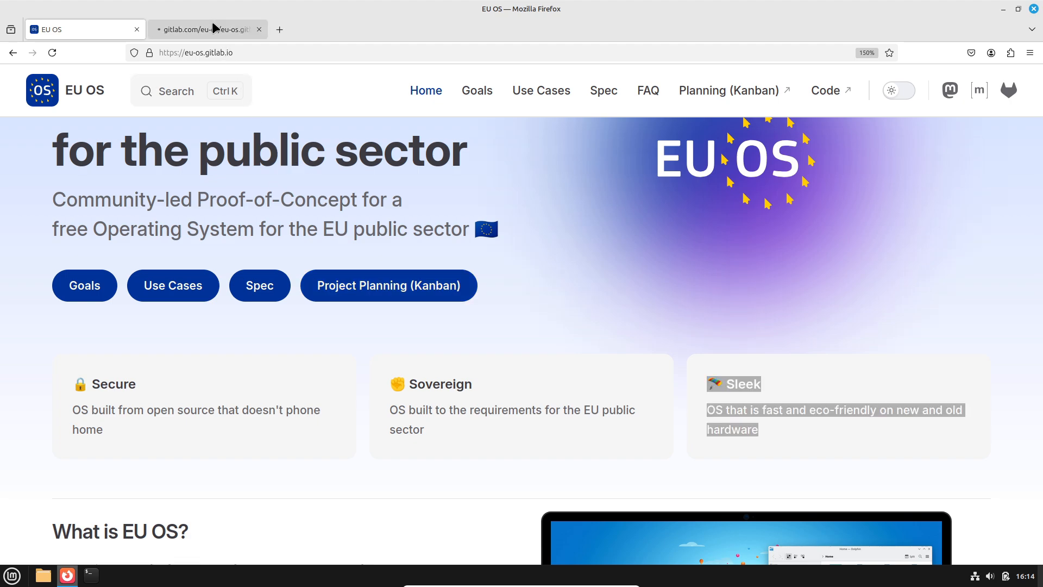
{"action": "left_click", "coordinate": [206, 28]}
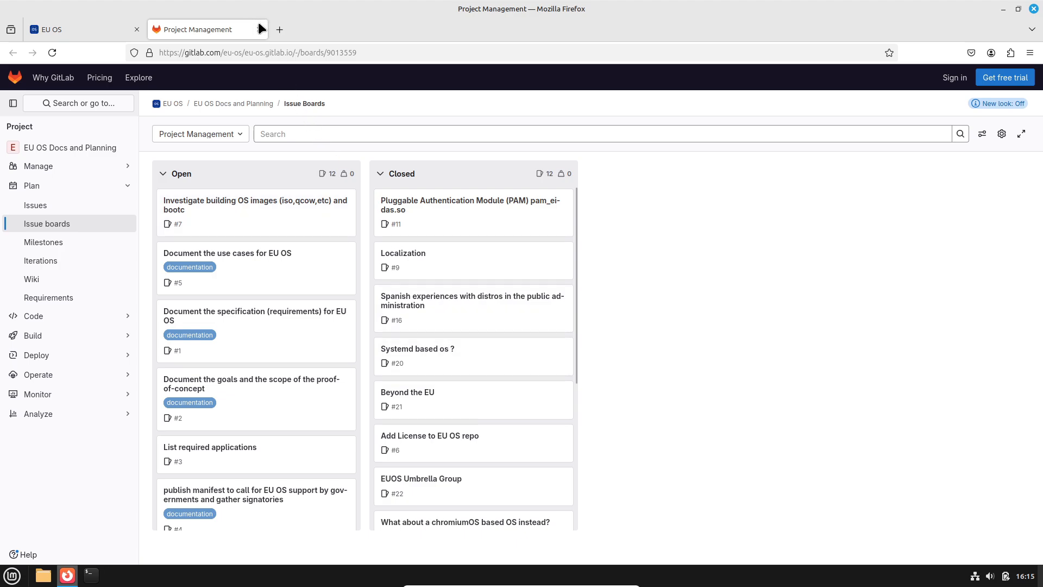
{"action": "left_click", "coordinate": [47, 28]}
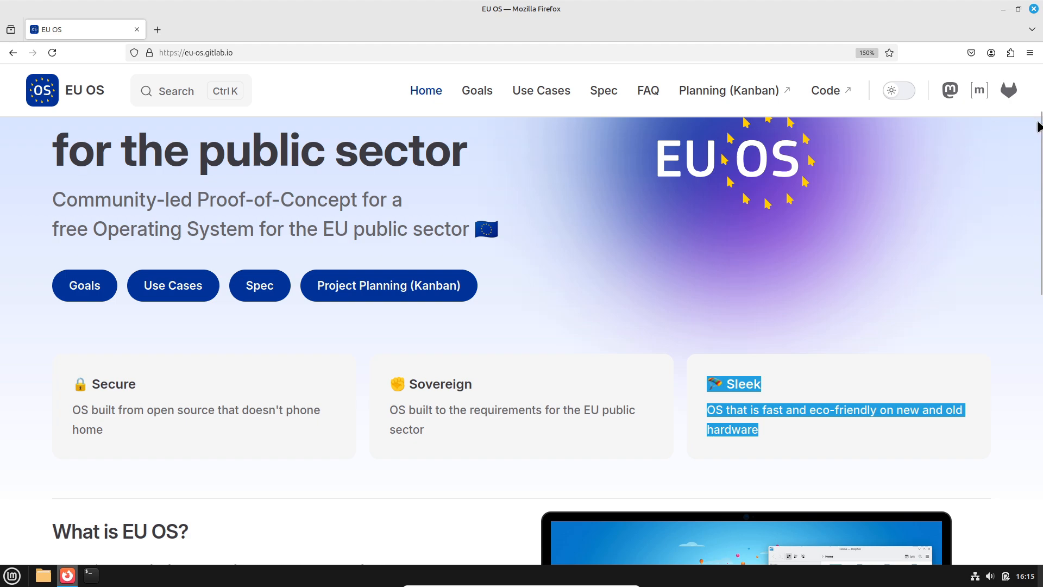
Read down to the 'What is EU OS?' section and open the Fedora-based FAQ link in a new tab
{"action": "scroll", "scroll_direction": "down", "scroll_amount": 3}
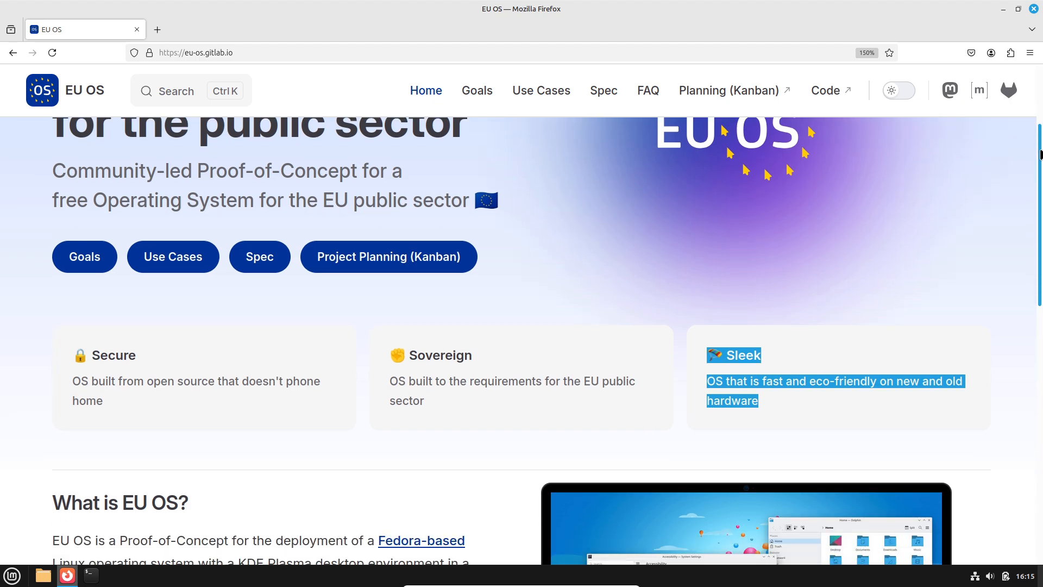
{"action": "scroll", "scroll_direction": "down", "scroll_amount": 3}
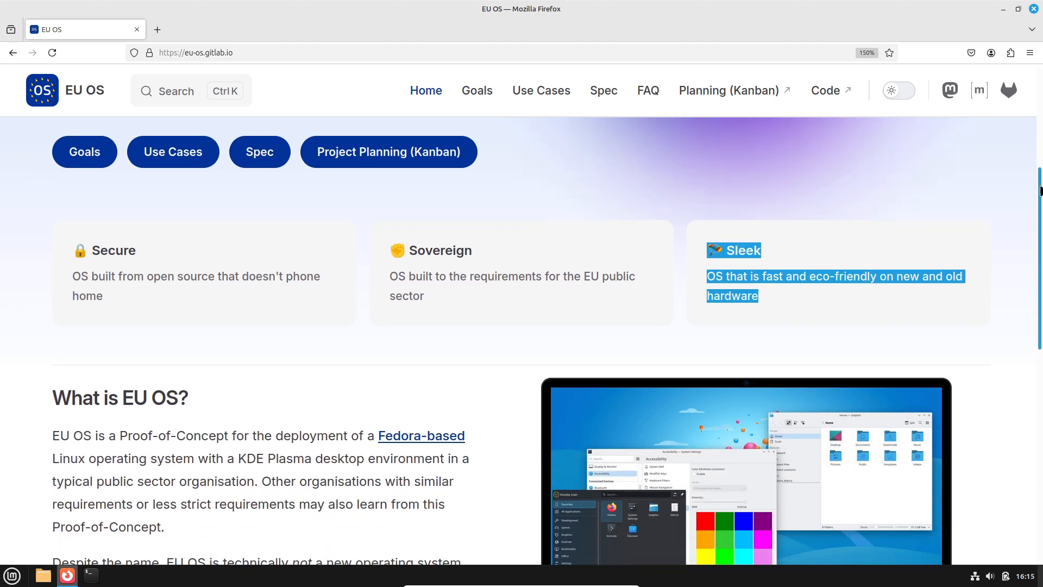
{"action": "scroll", "scroll_direction": "down", "scroll_amount": 3}
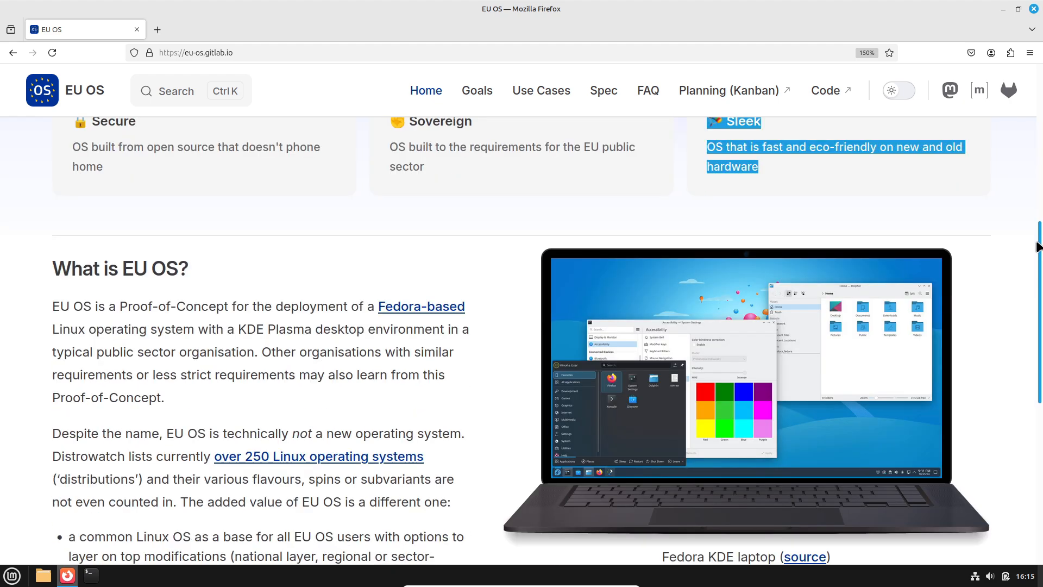
{"action": "scroll", "scroll_direction": "down", "scroll_amount": 3}
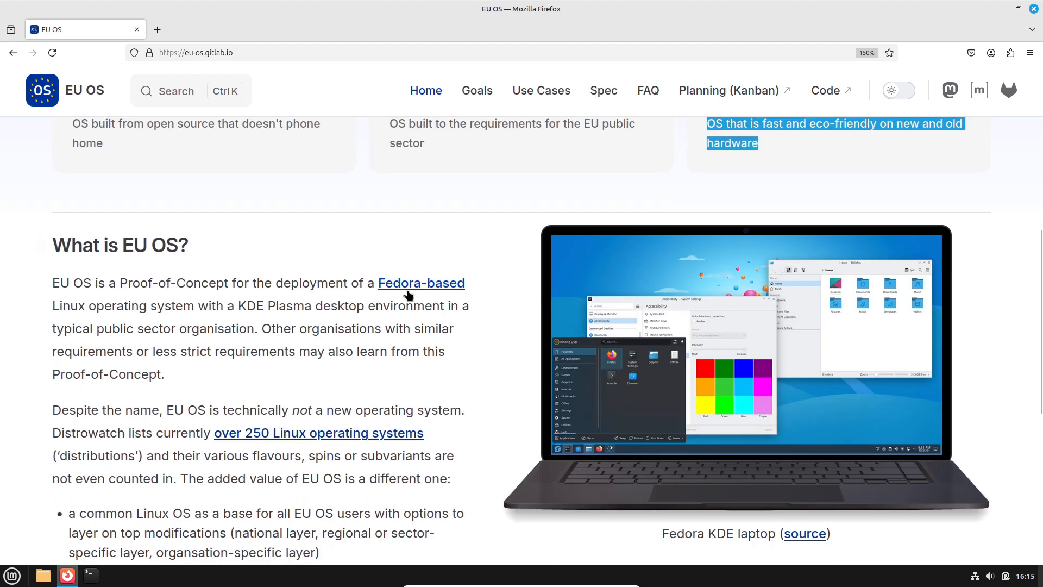
{"action": "left_click", "coordinate": [420, 283]}
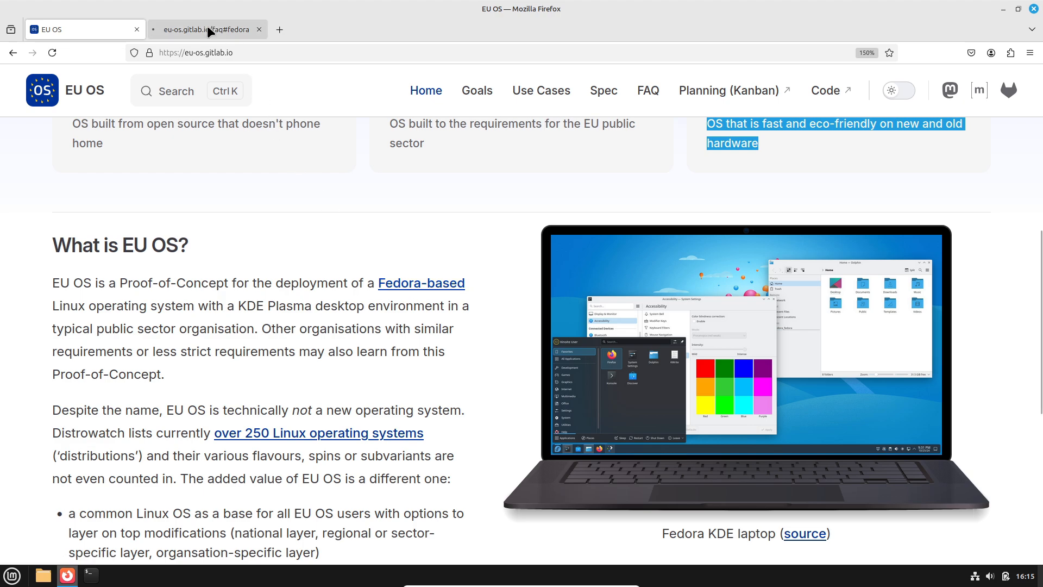
Switch to the FAQ tab and read down from the Fedora answer through immutable systems and transactional updates
{"action": "left_click", "coordinate": [206, 29]}
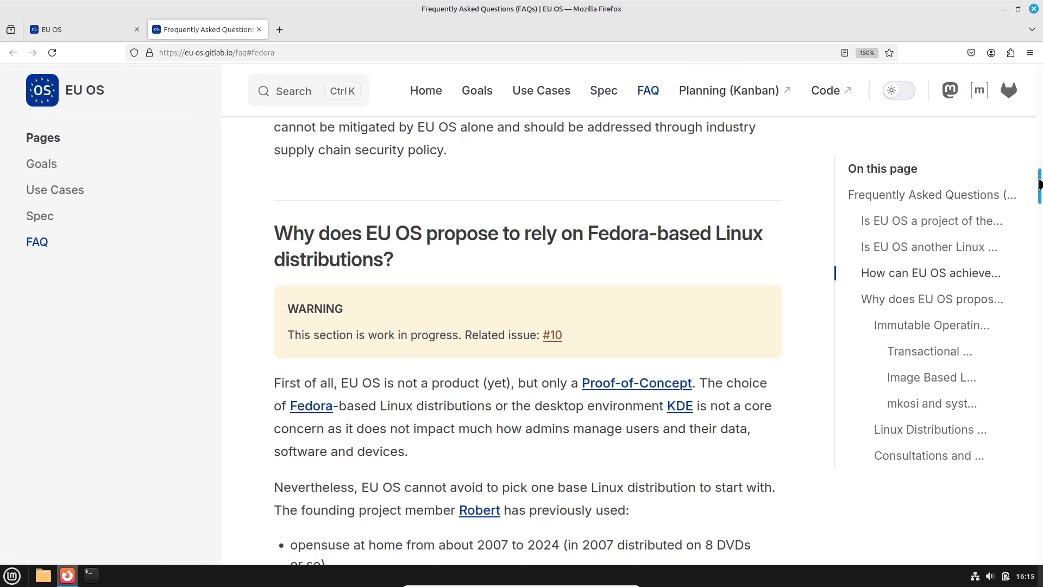
{"action": "scroll", "scroll_direction": "down", "scroll_amount": 3}
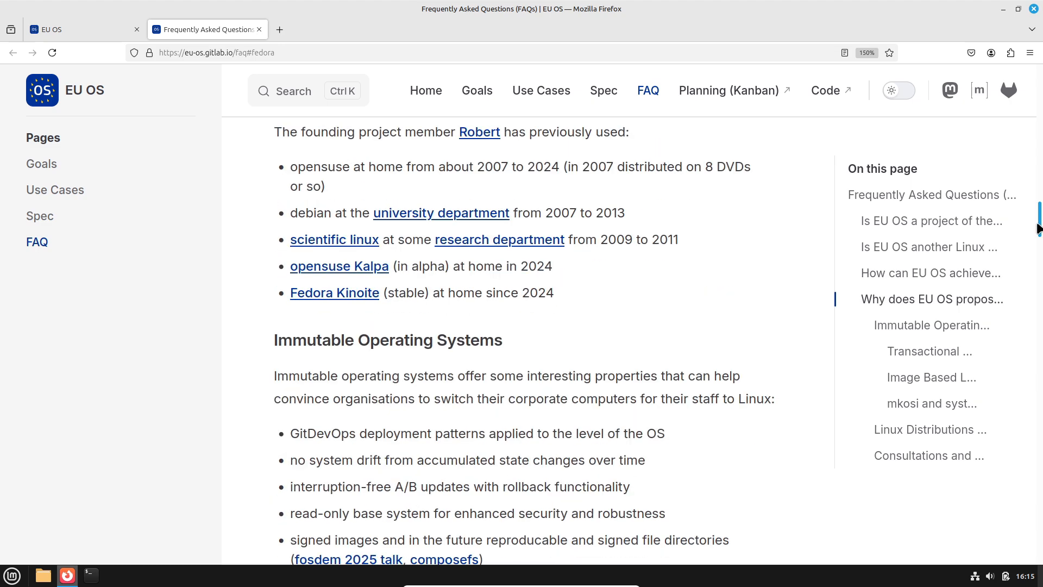
{"action": "scroll", "scroll_direction": "down", "scroll_amount": 3}
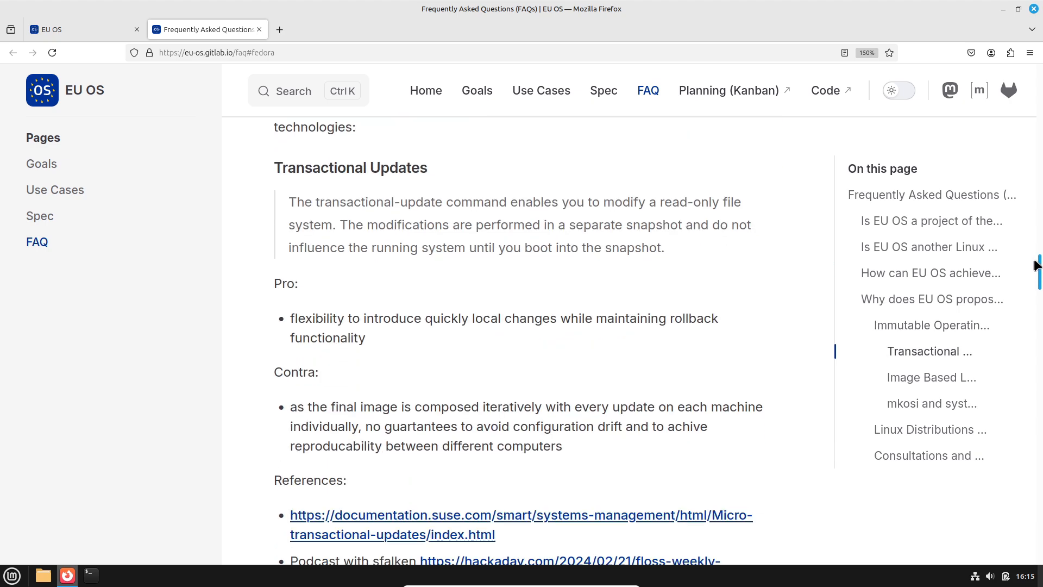
{"action": "scroll", "scroll_direction": "down", "scroll_amount": 3}
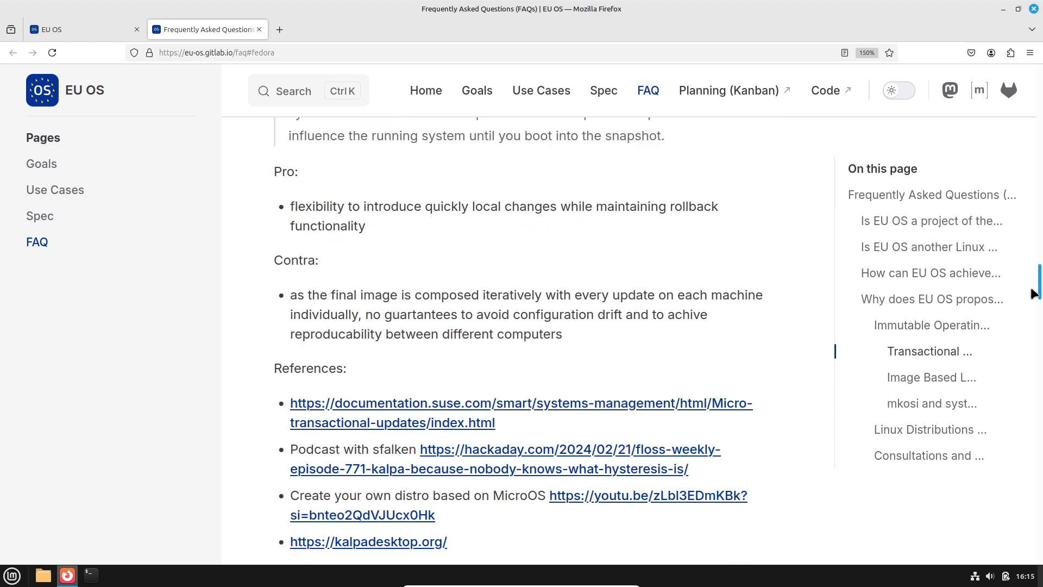
{"action": "scroll", "scroll_direction": "down", "scroll_amount": 3}
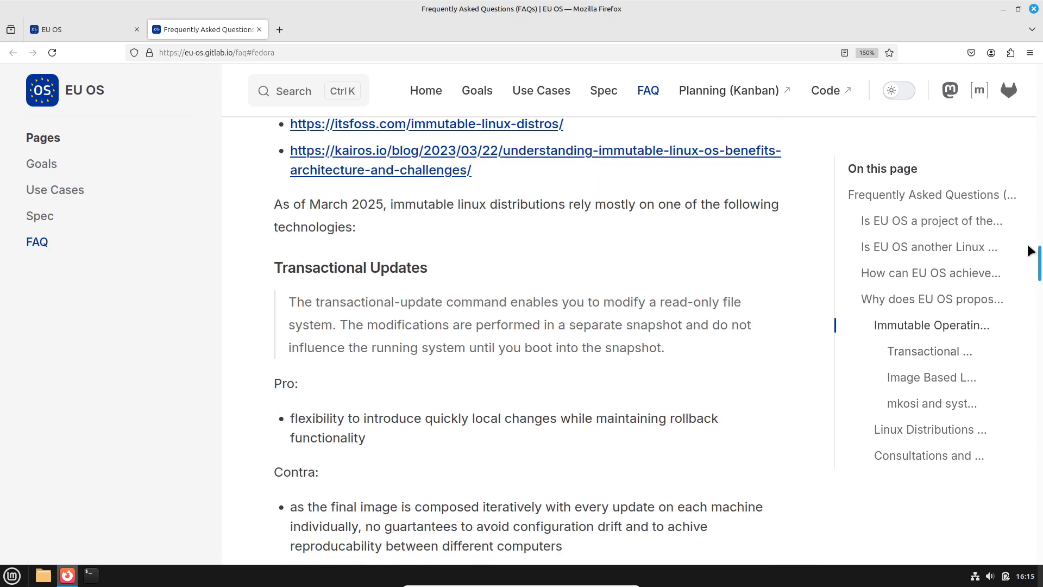
Reread the immutable operating system explanation, then close the FAQ tab to return home
{"action": "scroll", "scroll_direction": "up", "scroll_amount": 3}
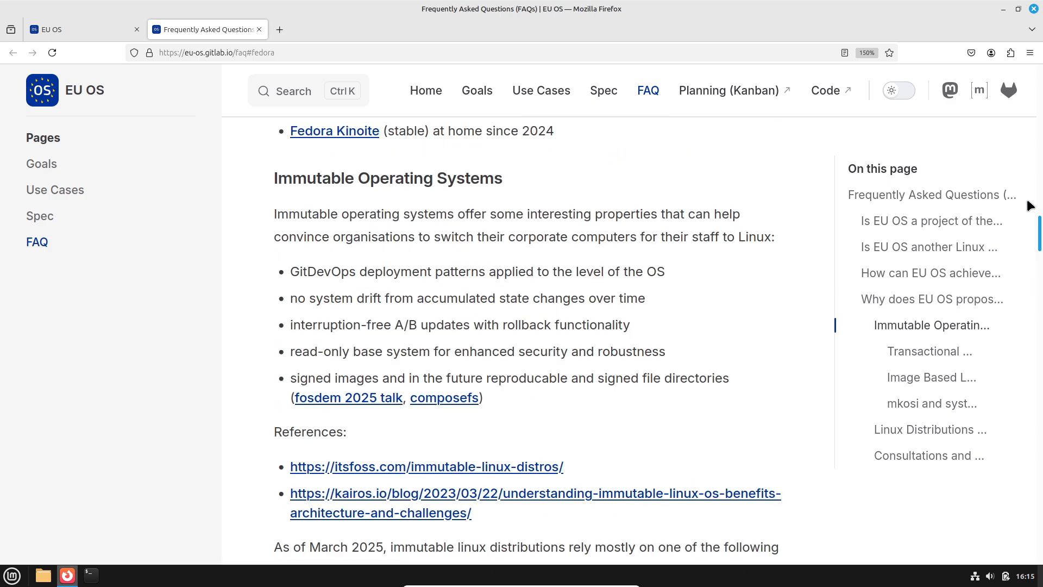
{"action": "scroll", "scroll_direction": "up", "scroll_amount": 3}
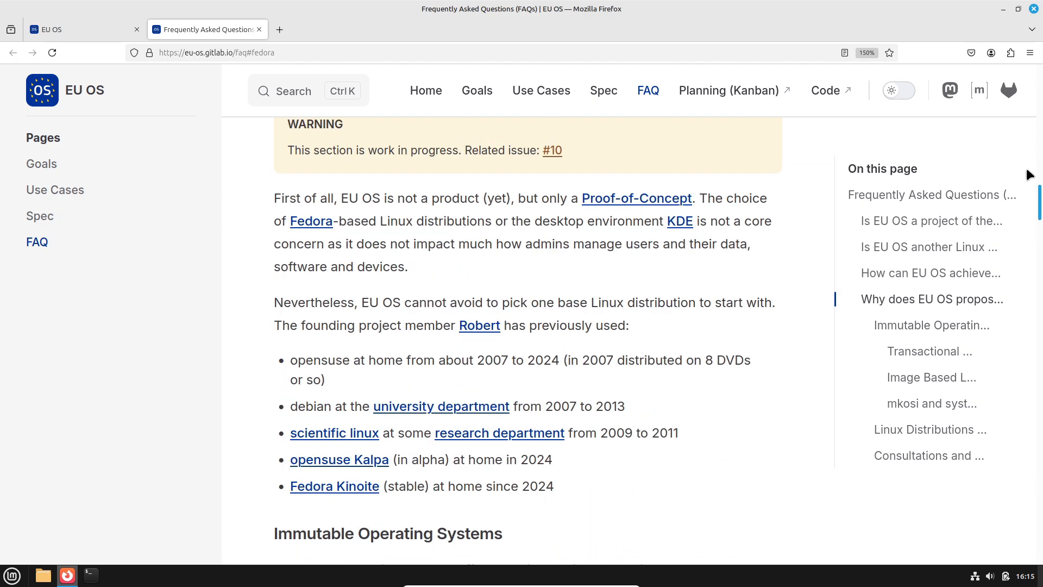
{"action": "scroll", "scroll_direction": "down", "scroll_amount": 3}
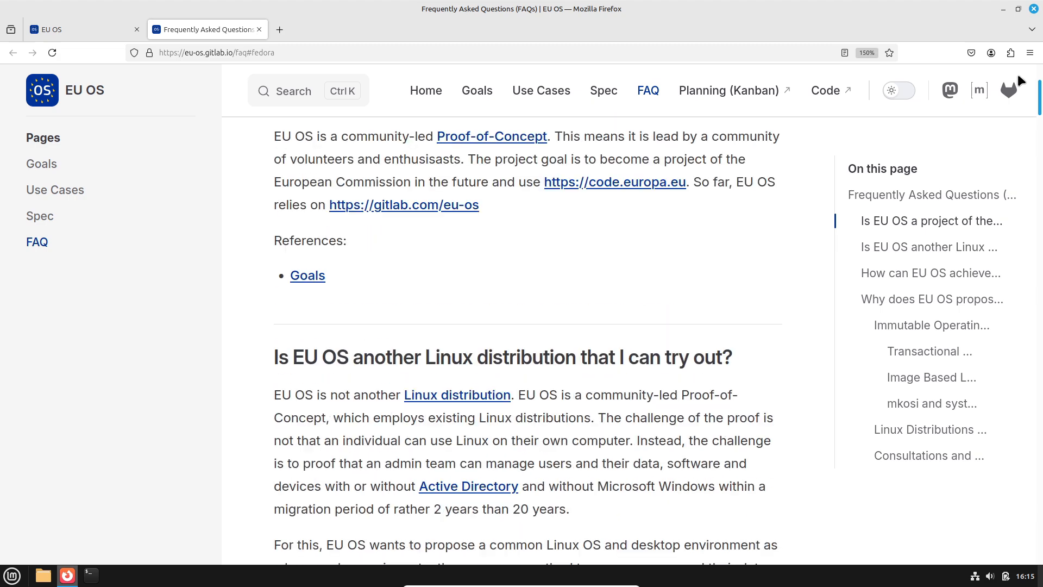
{"action": "scroll", "scroll_direction": "up", "scroll_amount": 3}
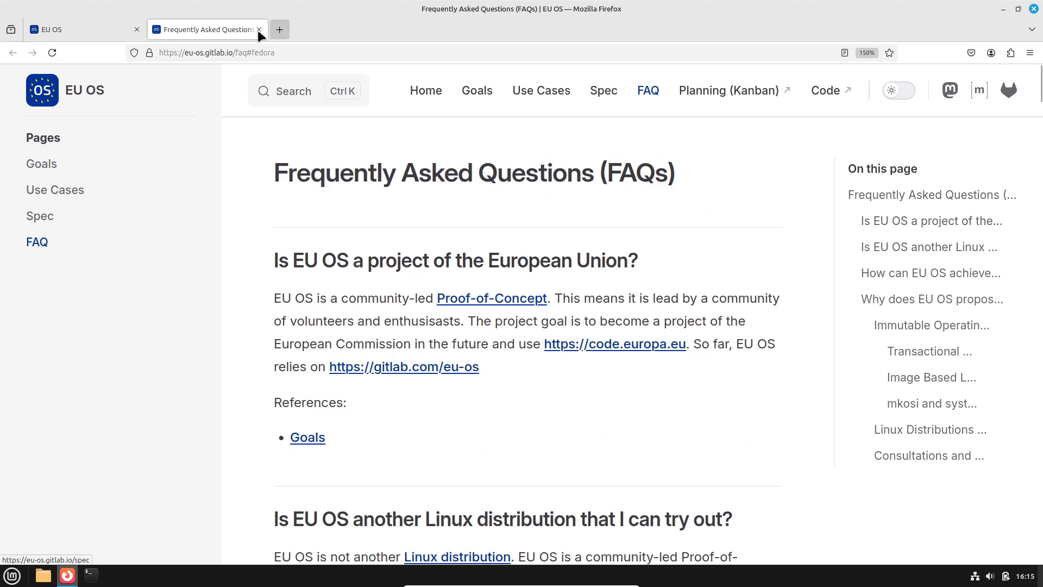
{"action": "left_click", "coordinate": [259, 29]}
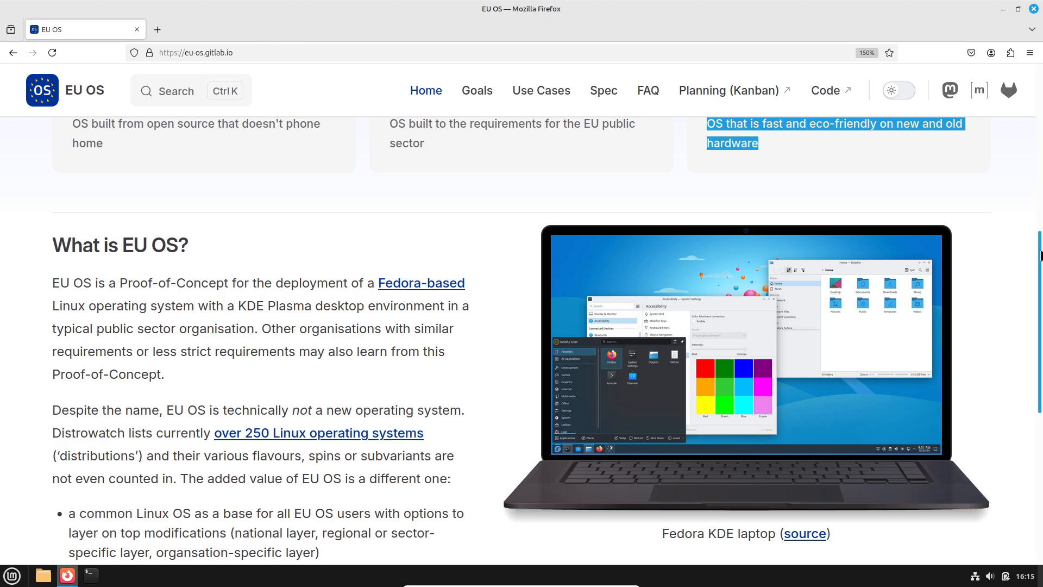
{"action": "scroll", "scroll_direction": "down", "scroll_amount": 3}
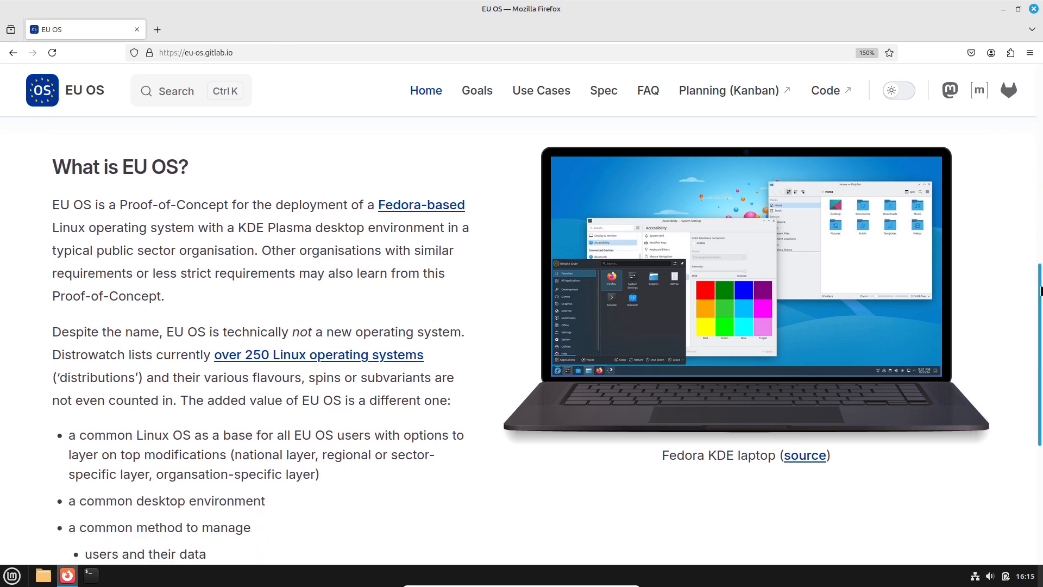
{"action": "scroll", "scroll_direction": "down", "scroll_amount": 3}
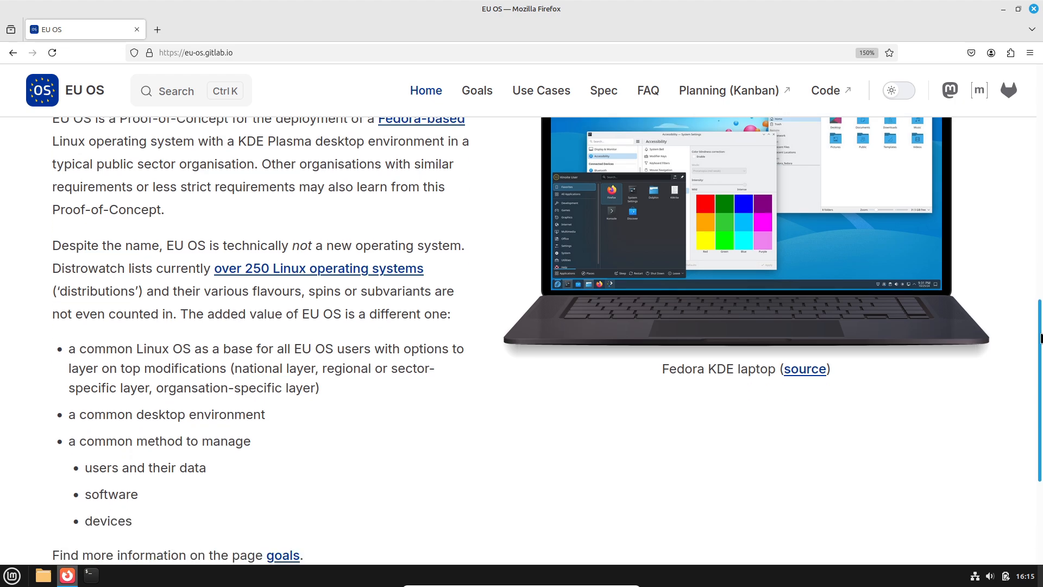
{"action": "scroll", "scroll_direction": "down", "scroll_amount": 3}
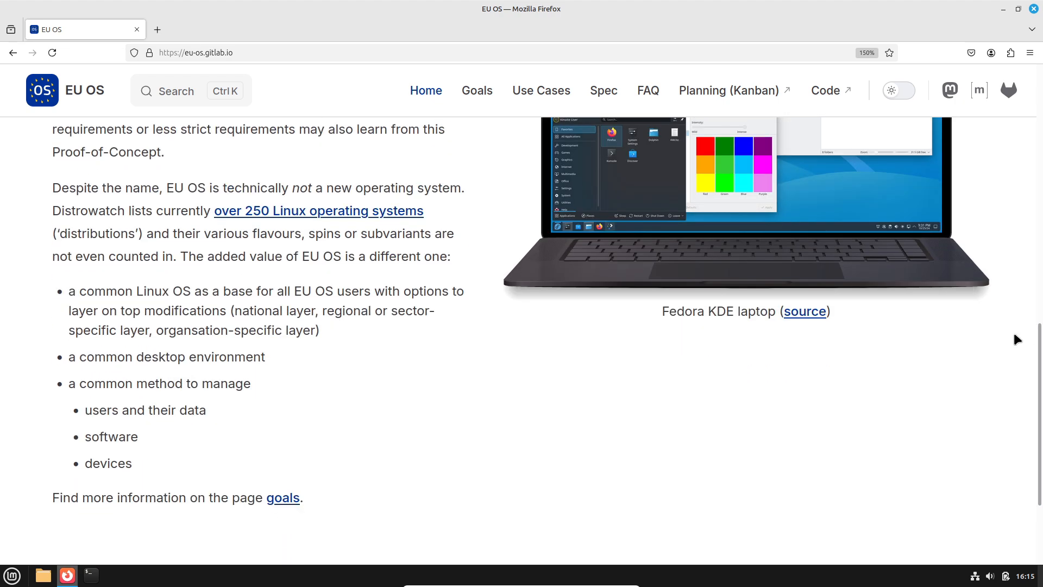
{"action": "mouse_move", "coordinate": [804, 311]}
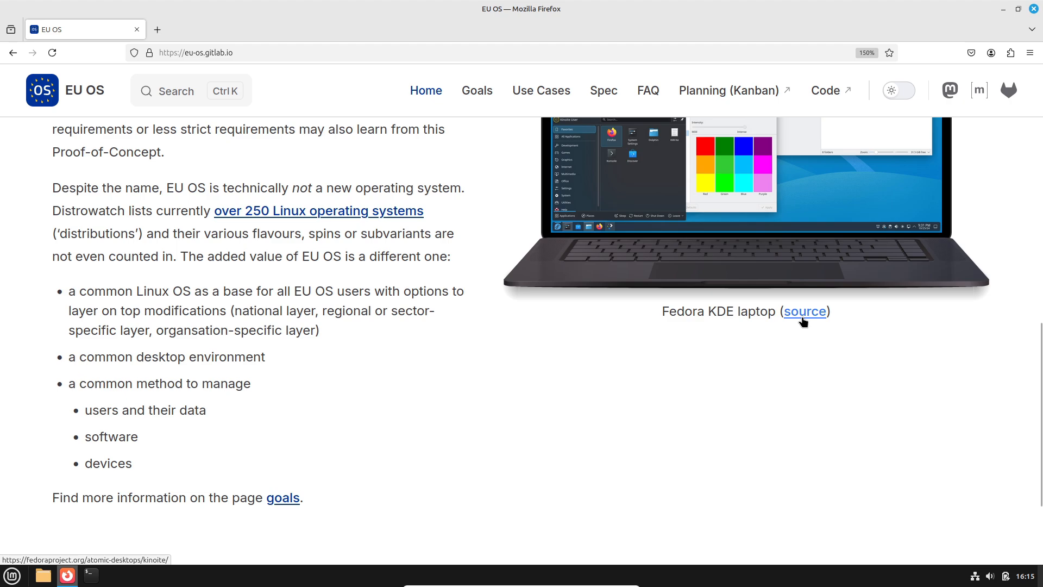
{"action": "mouse_move", "coordinate": [988, 360]}
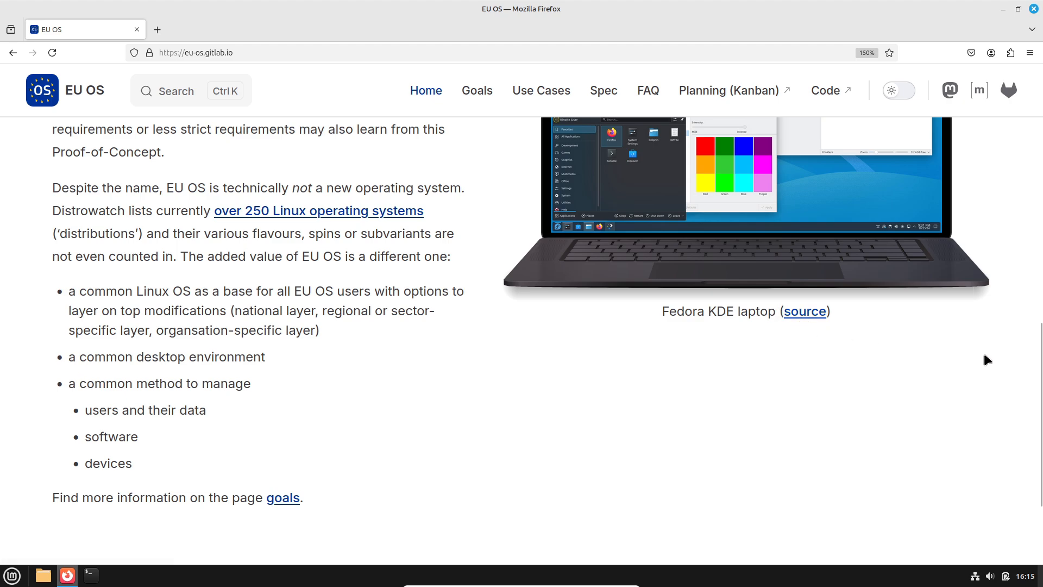
{"action": "mouse_move", "coordinate": [1038, 381]}
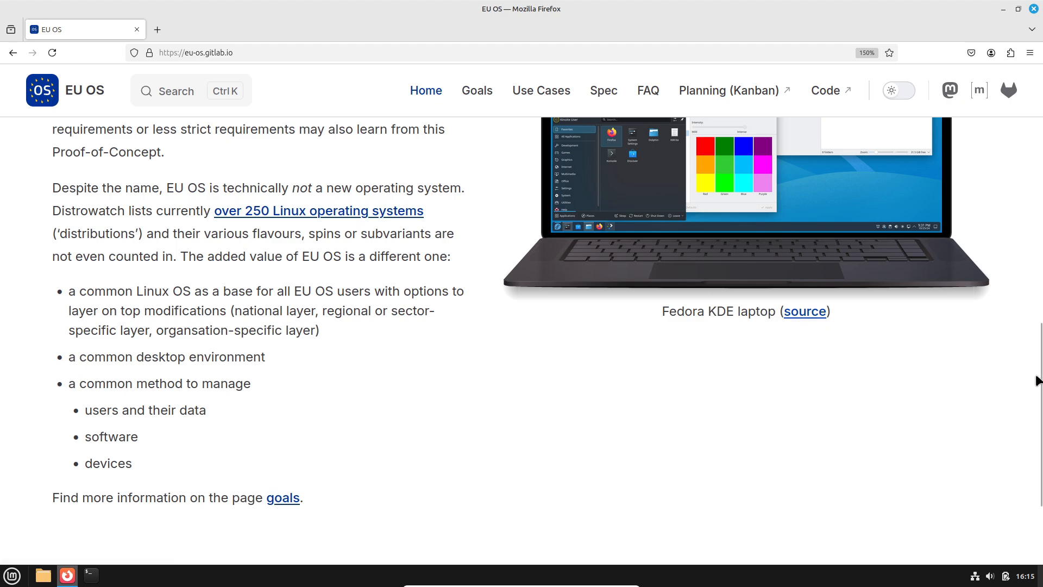
{"action": "scroll", "scroll_direction": "down", "scroll_amount": 3}
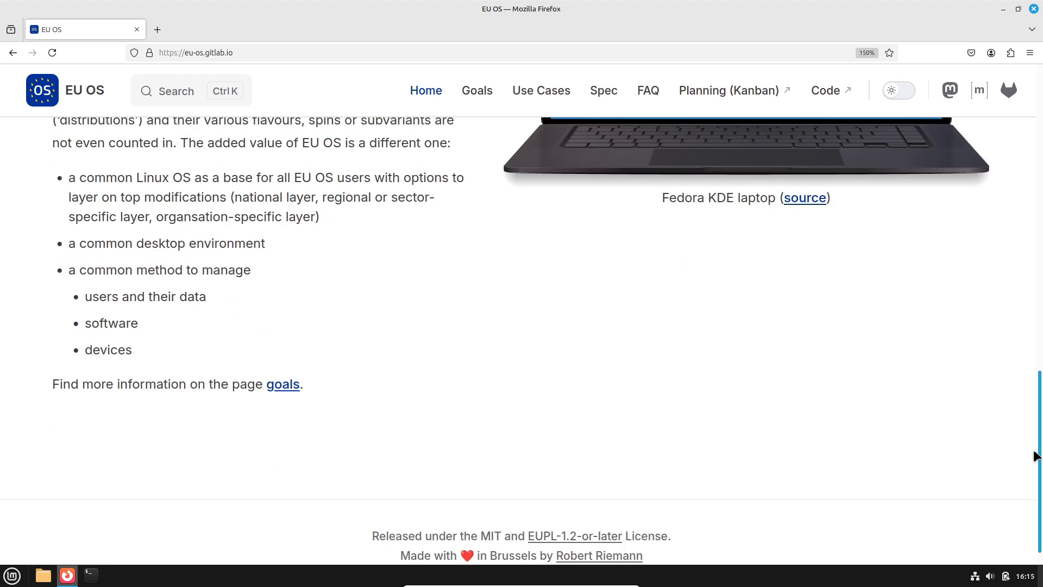
{"action": "scroll", "scroll_direction": "down", "scroll_amount": 3}
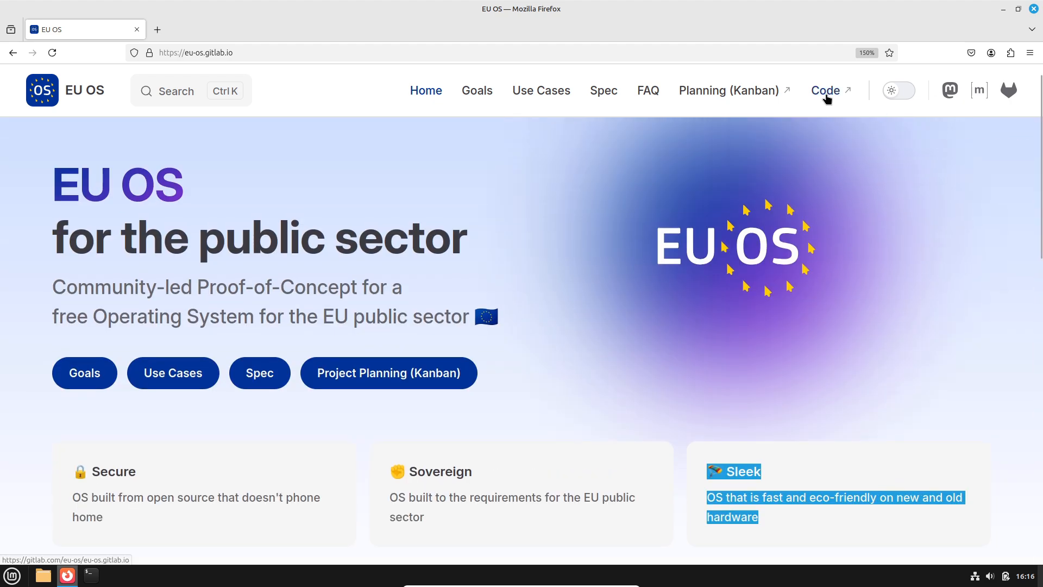
{"action": "mouse_move", "coordinate": [727, 90]}
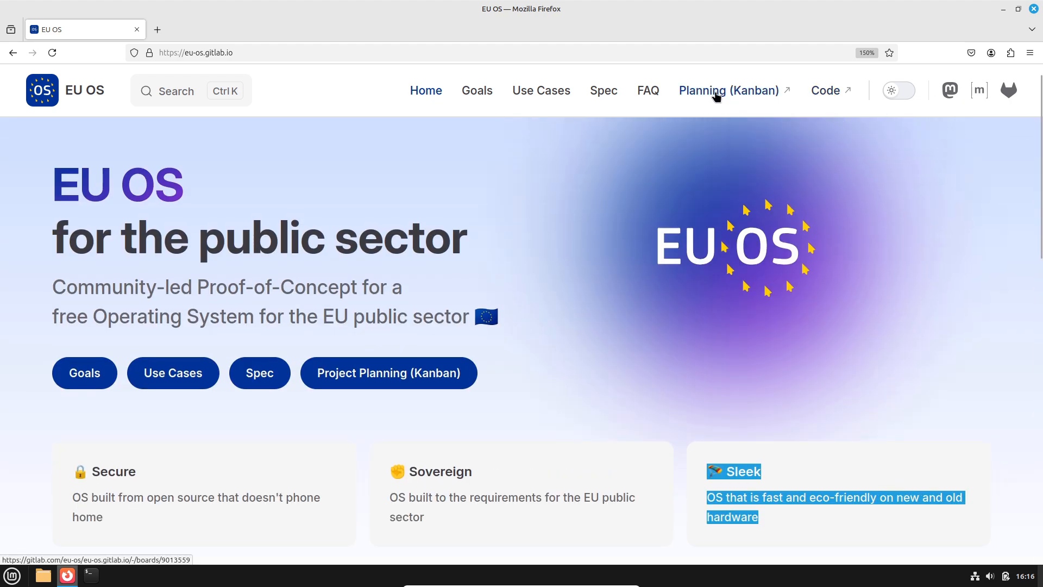
{"action": "left_click", "coordinate": [729, 91]}
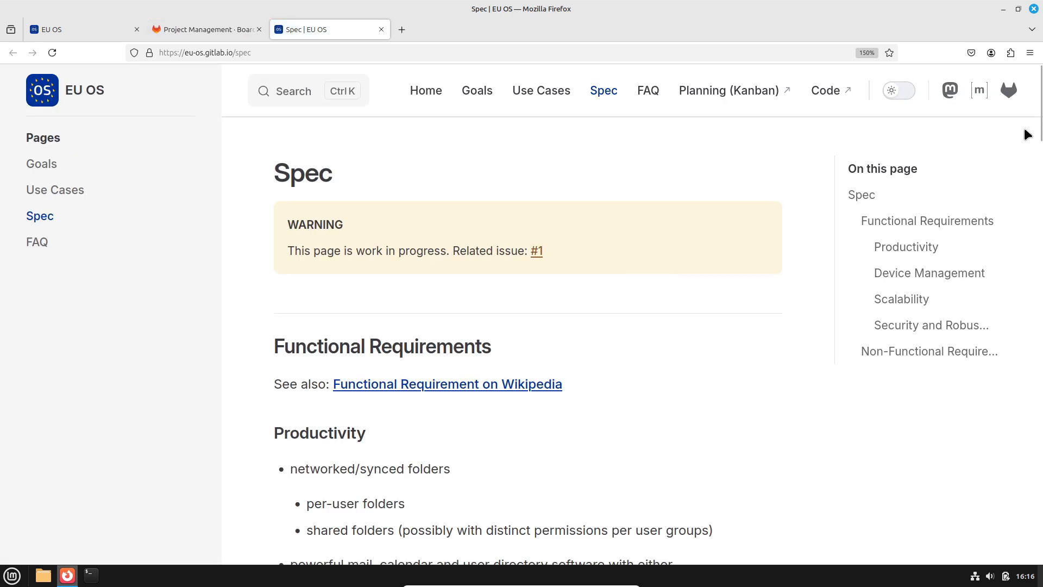
{"action": "scroll", "scroll_direction": "down", "scroll_amount": 3}
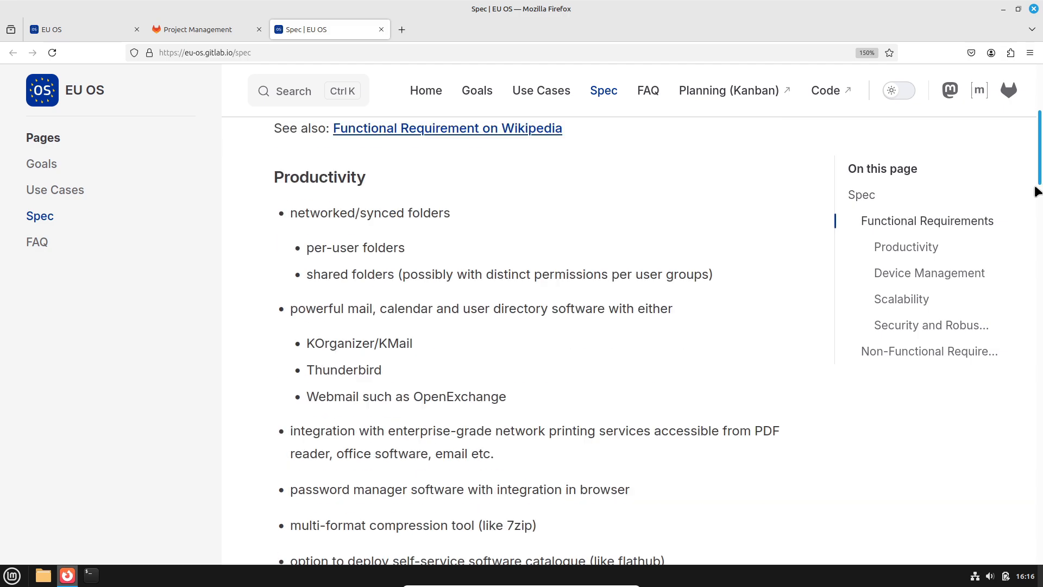
{"action": "scroll", "scroll_direction": "down", "scroll_amount": 3}
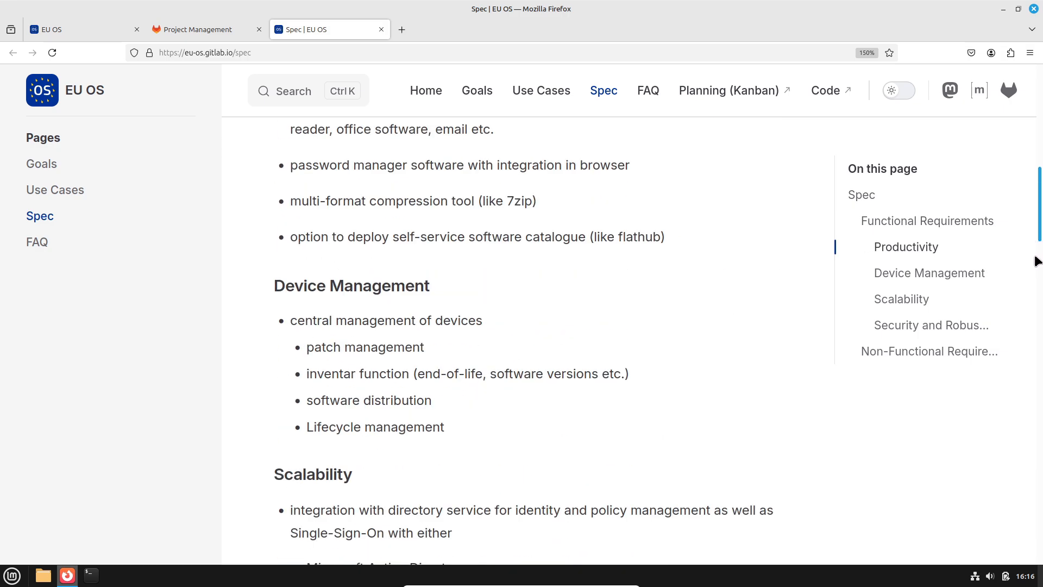
{"action": "scroll", "scroll_direction": "down", "scroll_amount": 3}
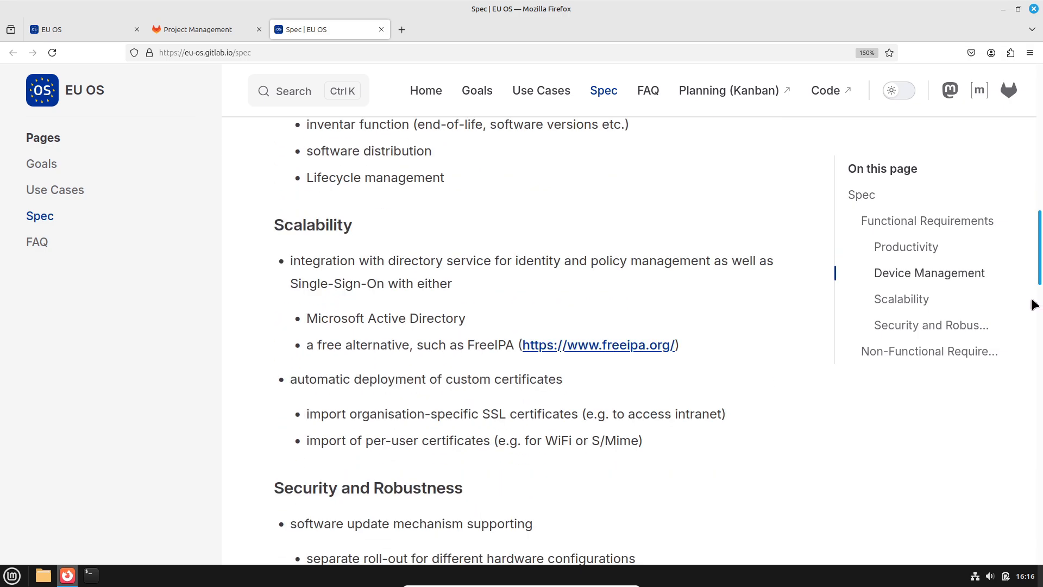
{"action": "scroll", "scroll_direction": "down", "scroll_amount": 3}
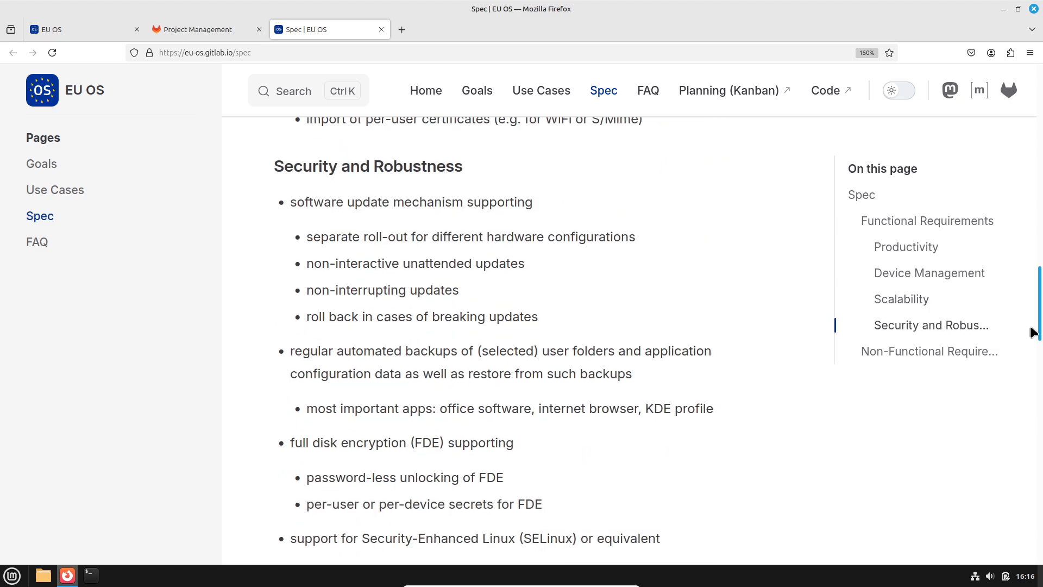
{"action": "scroll", "scroll_direction": "down", "scroll_amount": 3}
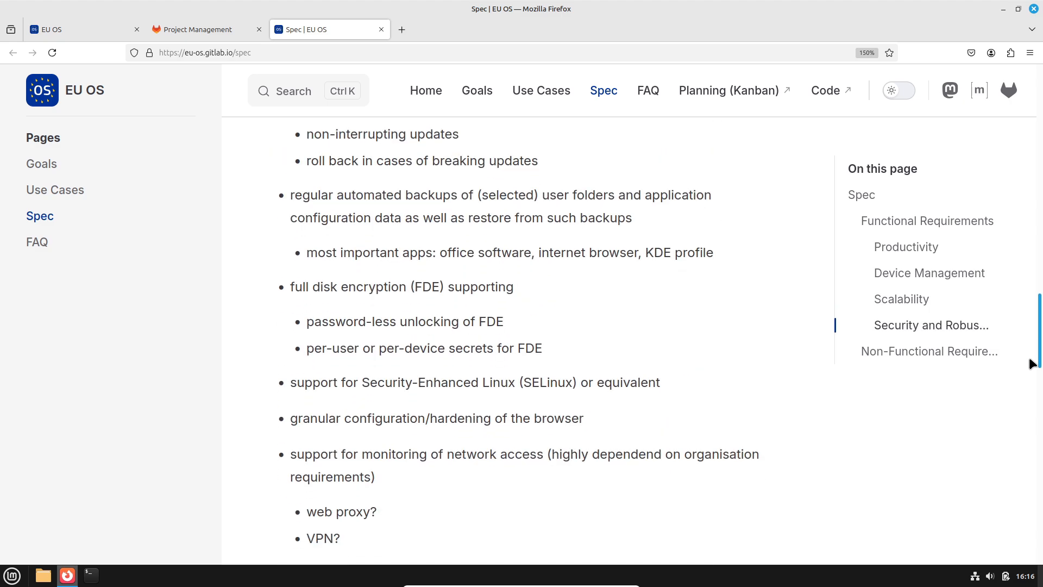
{"action": "scroll", "scroll_direction": "down", "scroll_amount": 3}
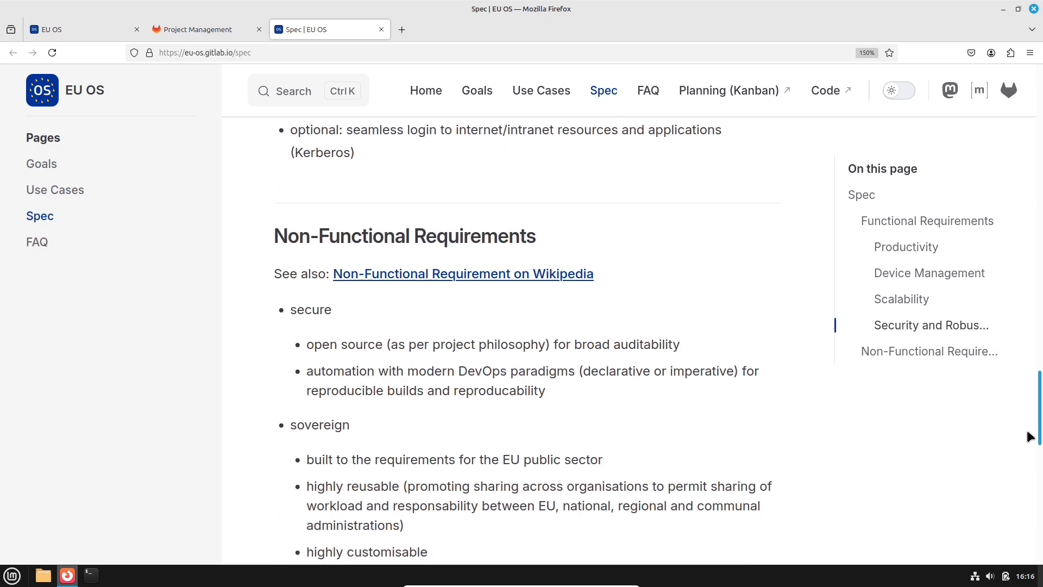
{"action": "scroll", "scroll_direction": "down", "scroll_amount": 3}
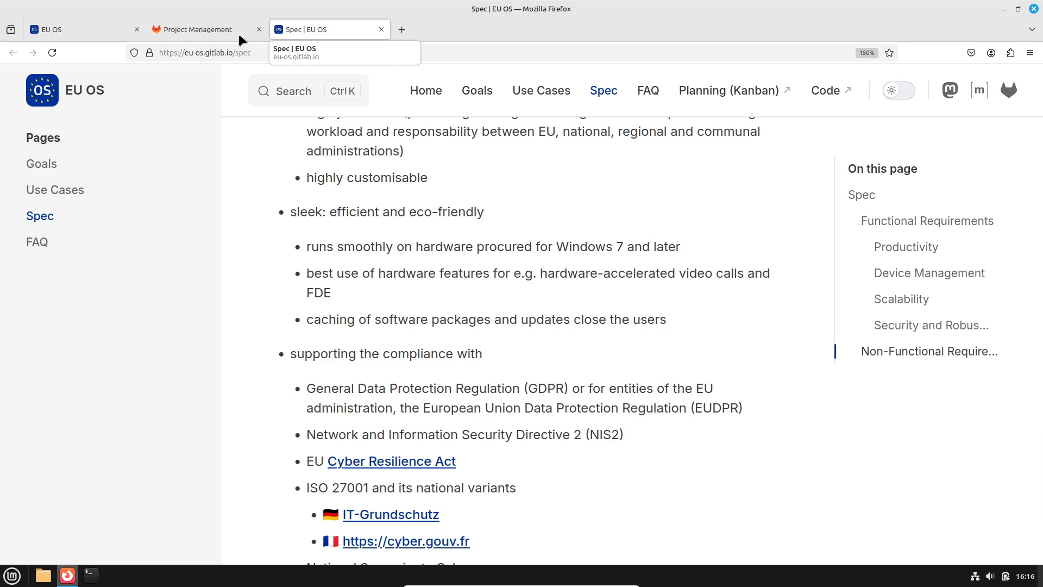
{"action": "left_click", "coordinate": [196, 29]}
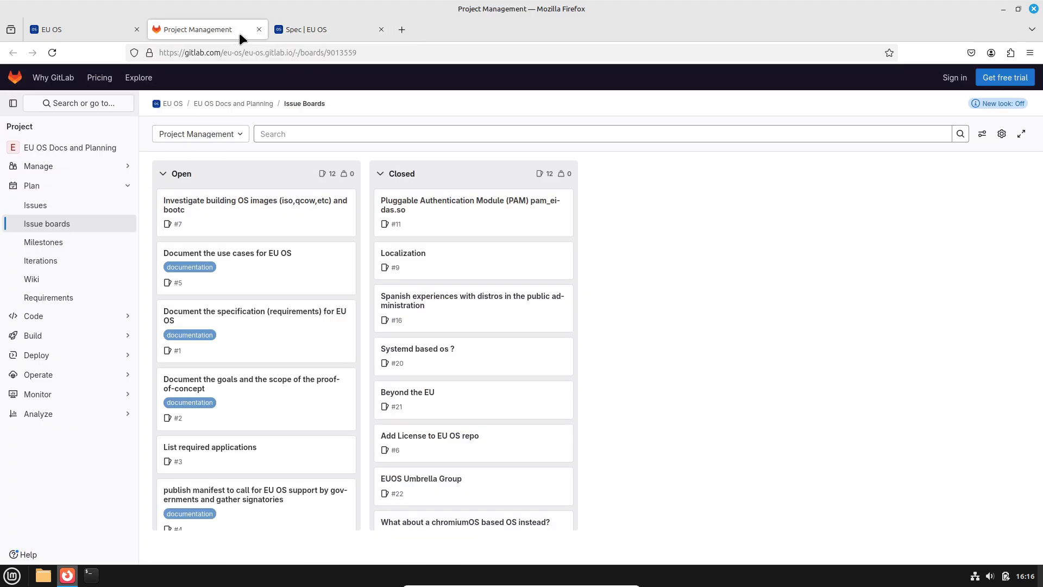
{"action": "left_click", "coordinate": [312, 29]}
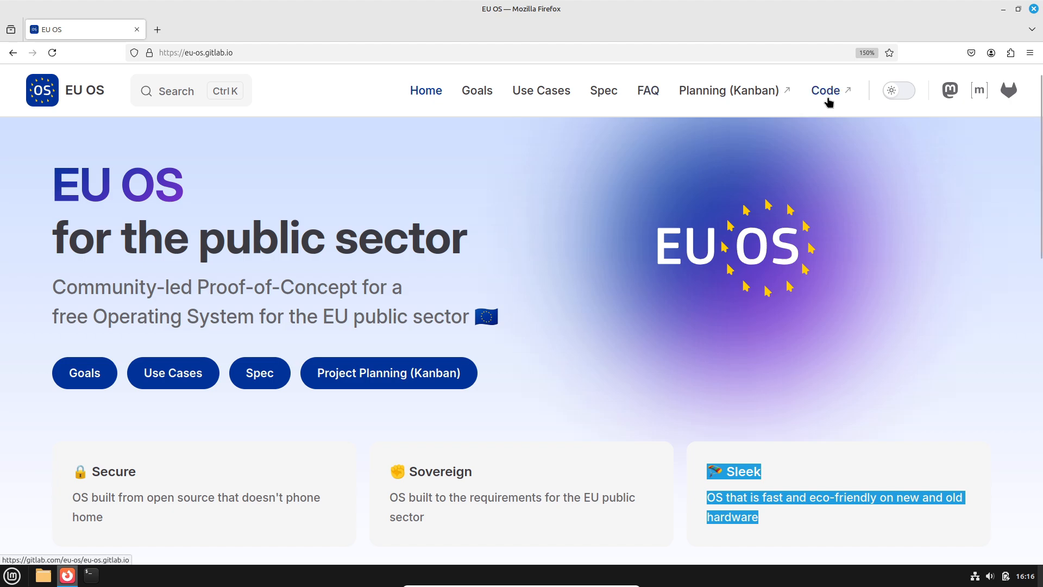
Bring up the EU OS Docs and Planning GitLab repository and read its file list down to the README
{"action": "left_click", "coordinate": [826, 90]}
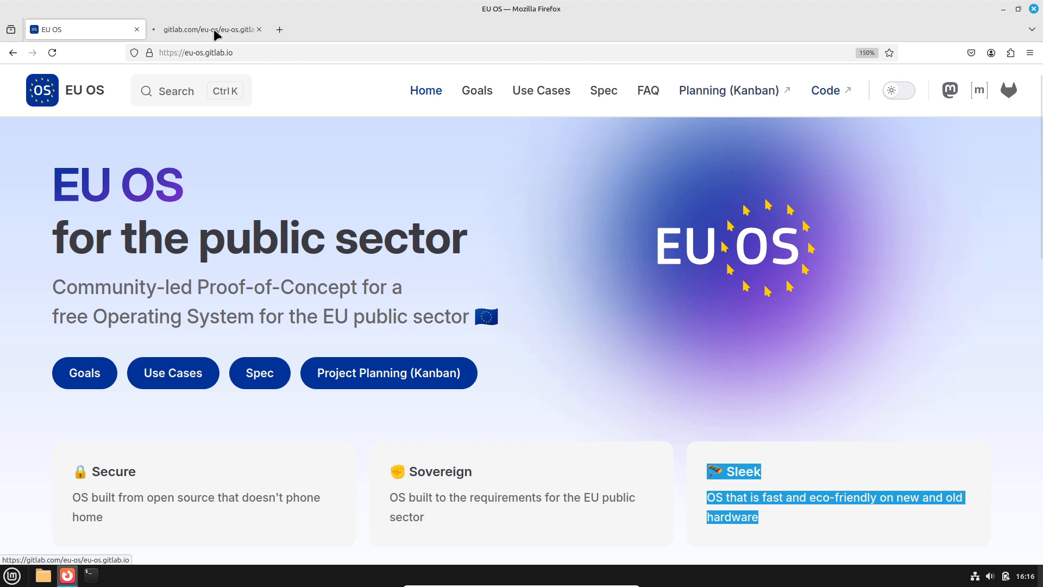
{"action": "left_click", "coordinate": [206, 29]}
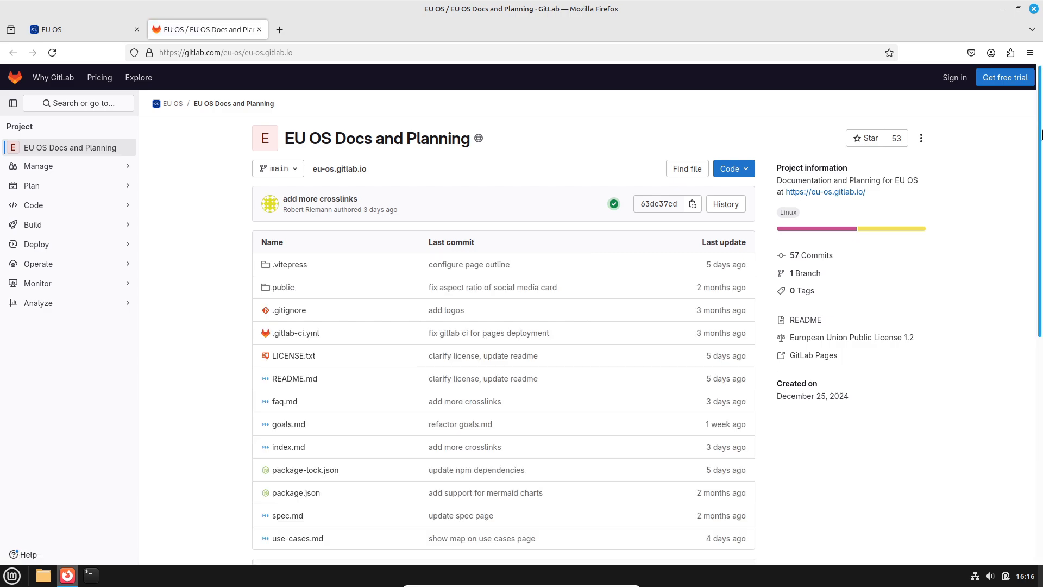
{"action": "scroll", "scroll_direction": "down", "scroll_amount": 3}
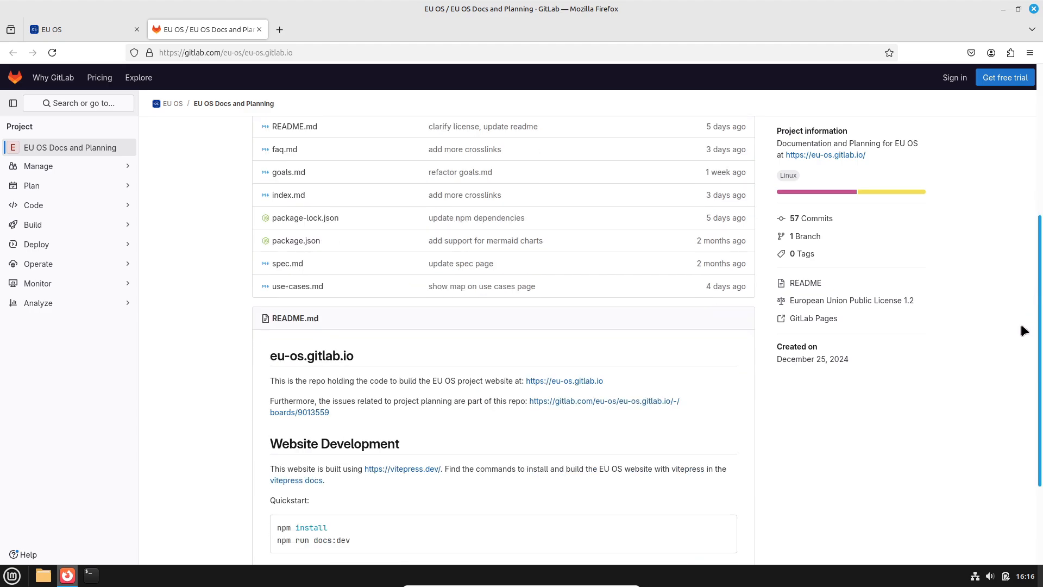